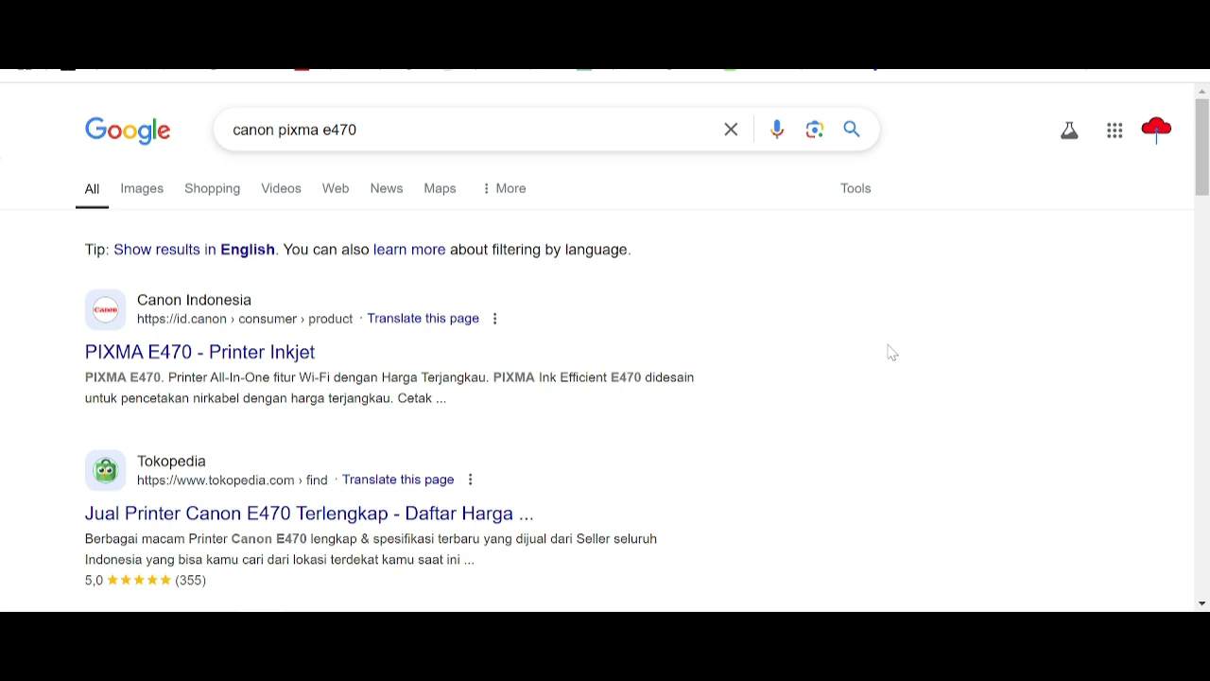
mouse_move(492, 159)
text( driver download)
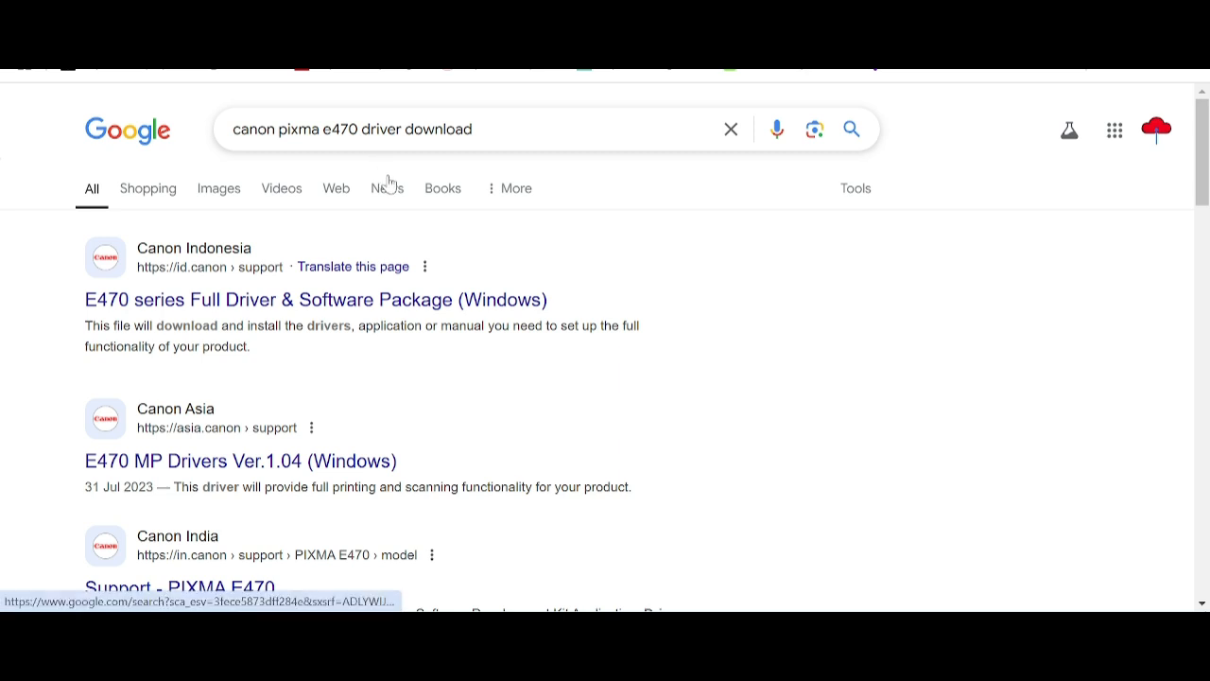
mouse_move(547, 218)
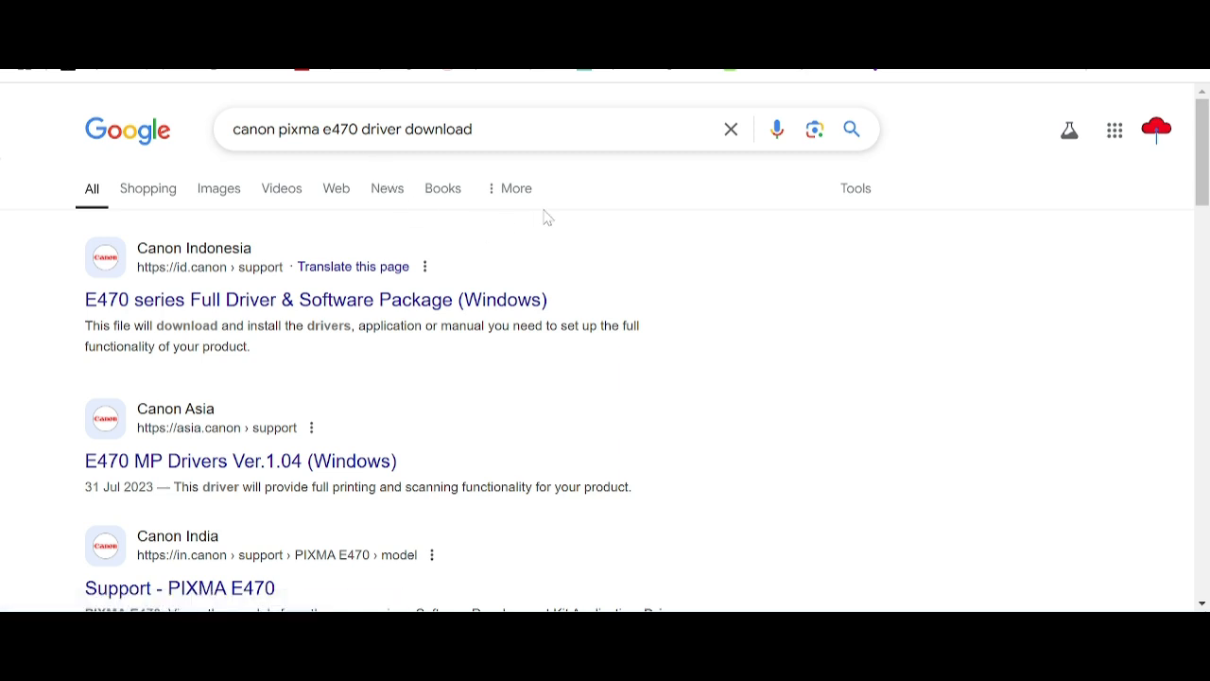
mouse_move(582, 228)
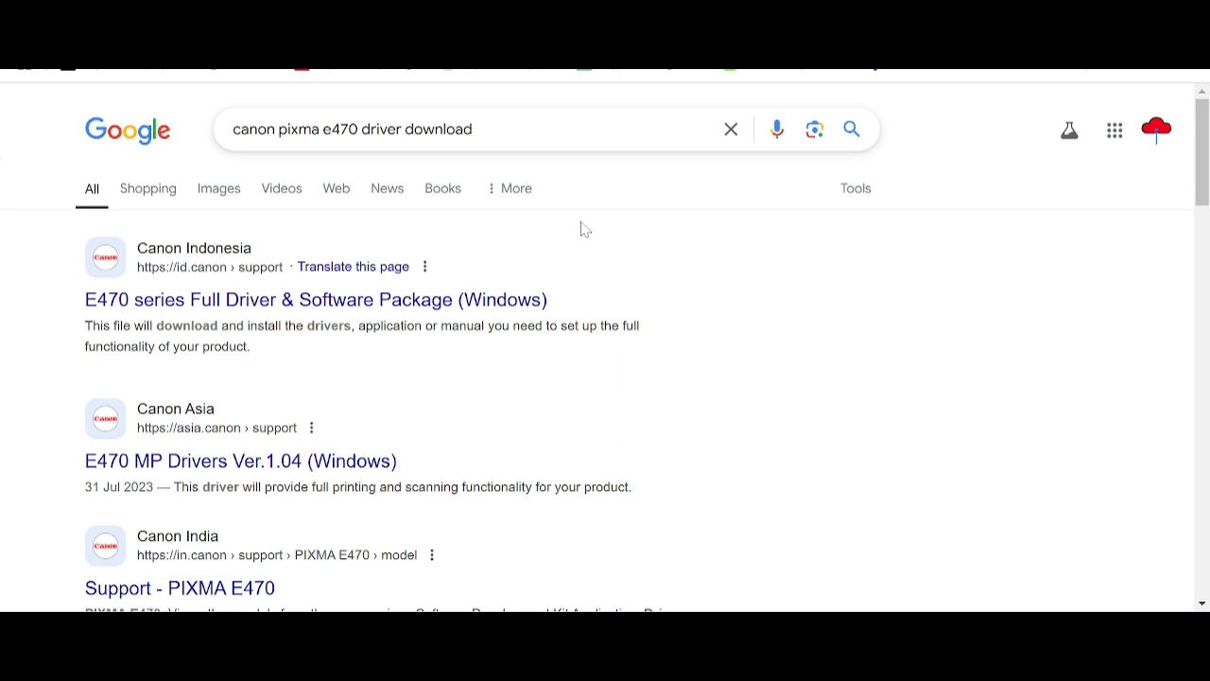
Scroll down the Google results for 'canon pixma e470 driver download'
scroll(down, 3)
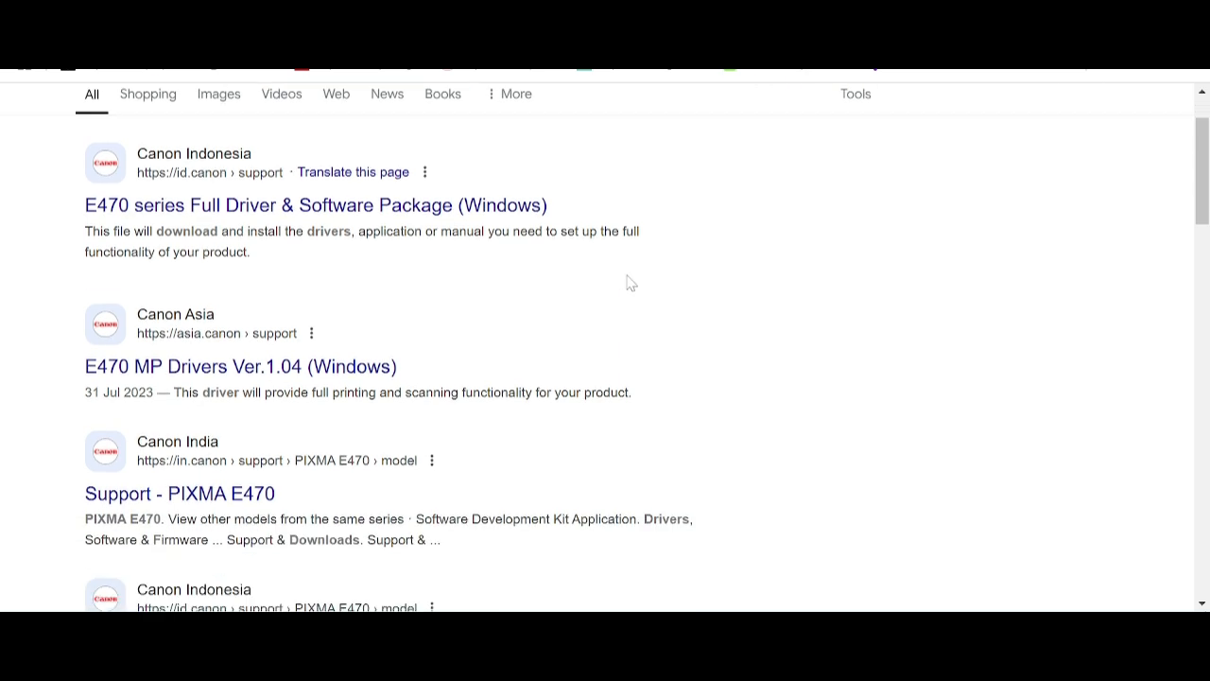
scroll(down, 3)
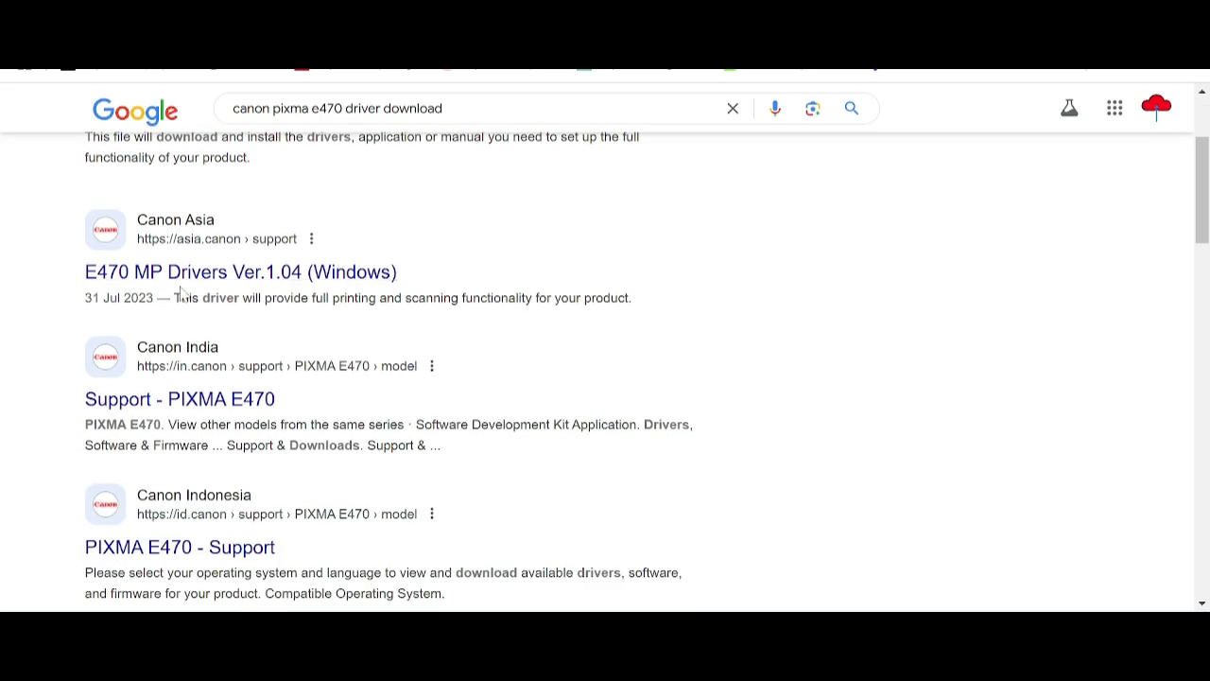
click(240, 272)
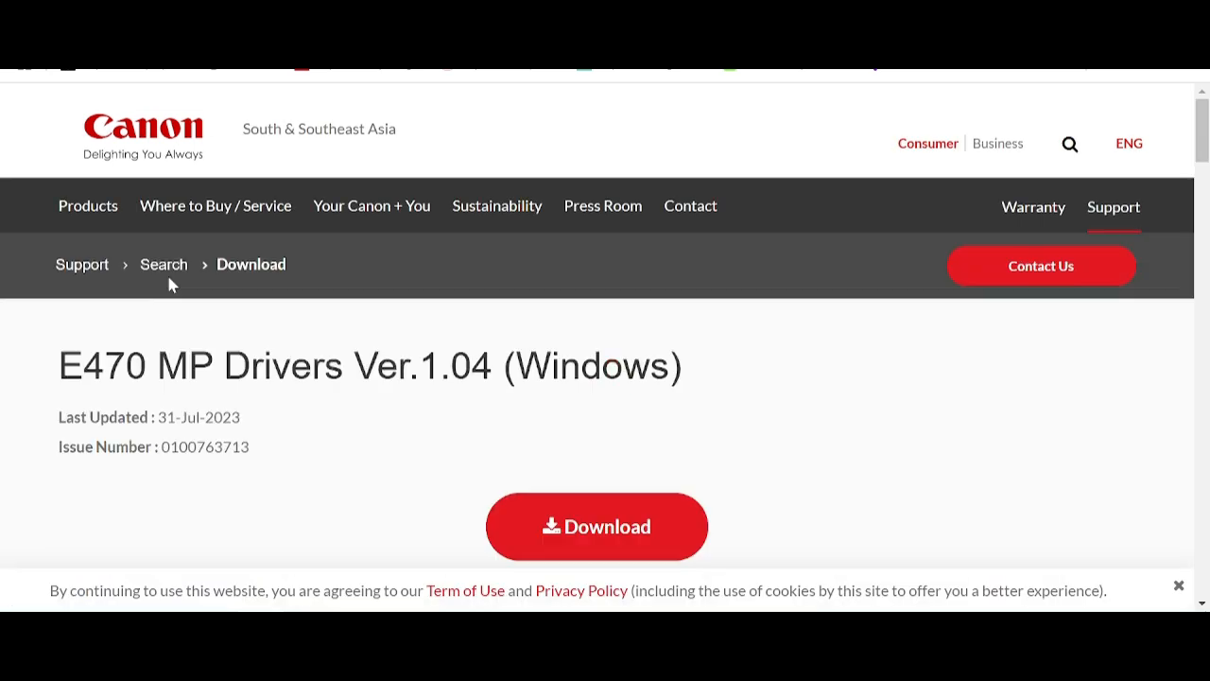
scroll(down, 3)
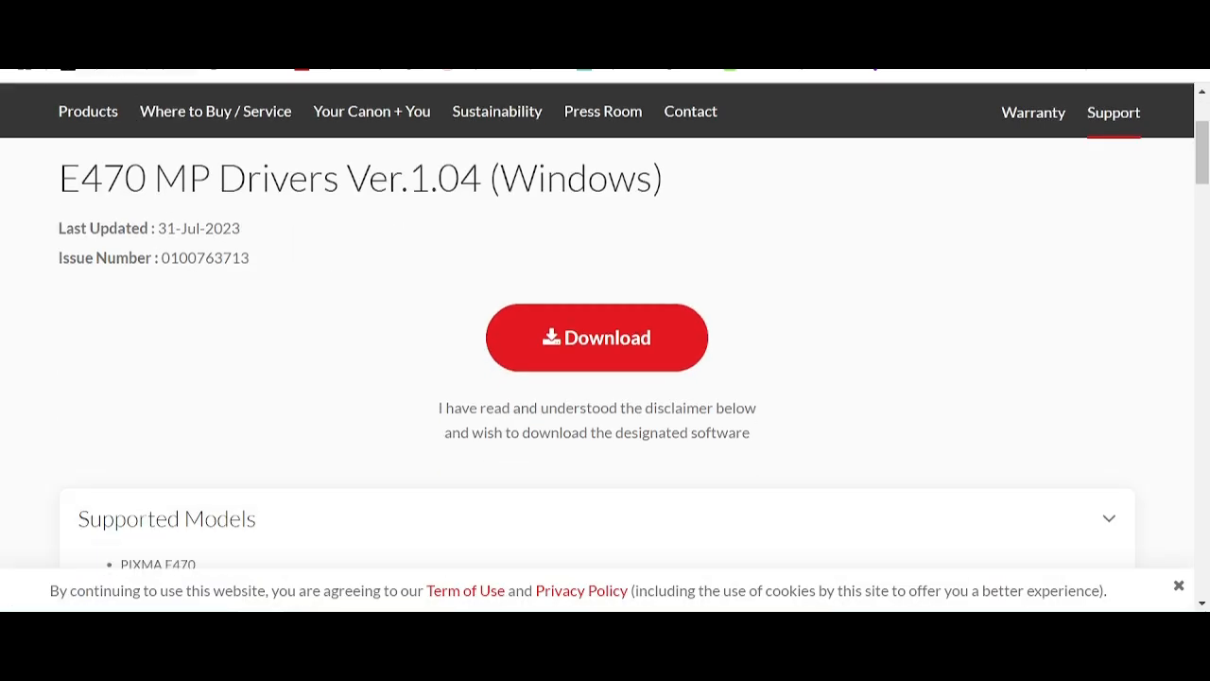
scroll(down, 3)
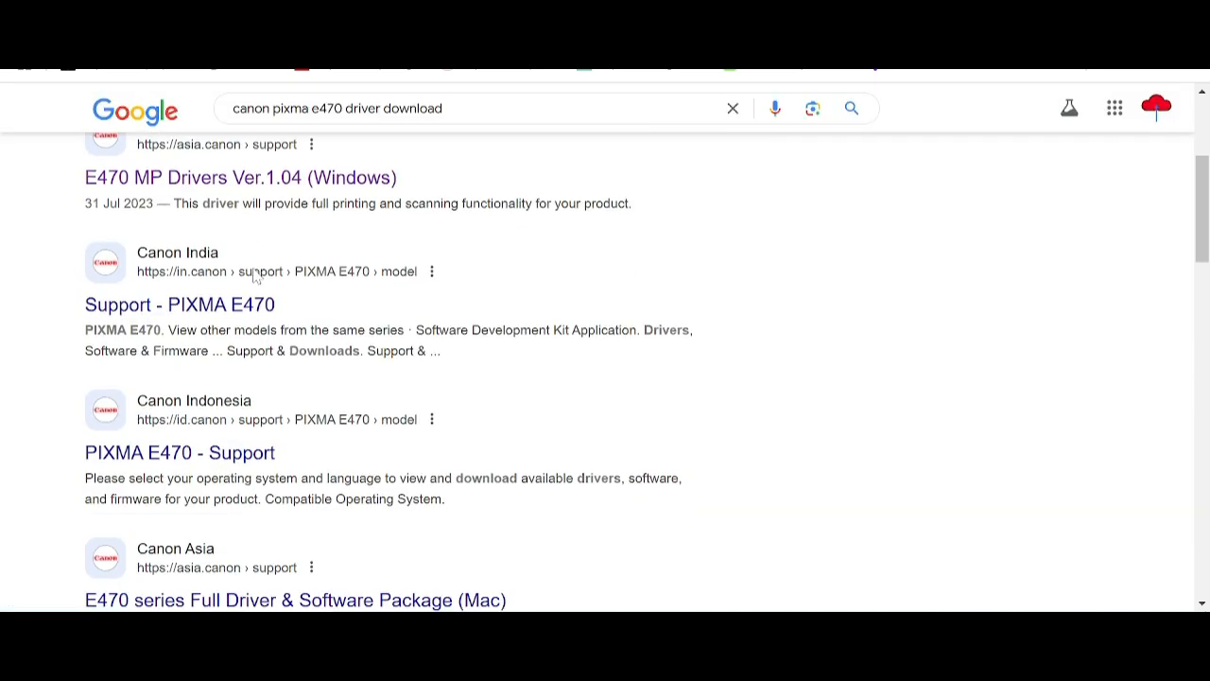
scroll(down, 3)
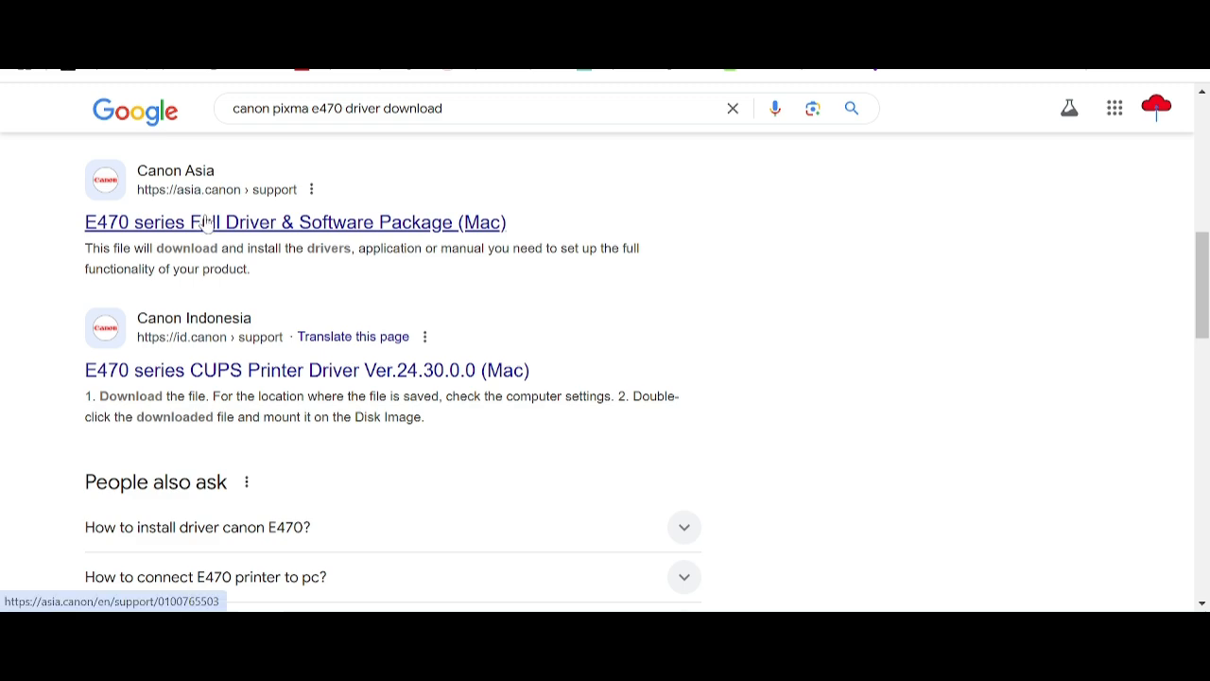
click(295, 221)
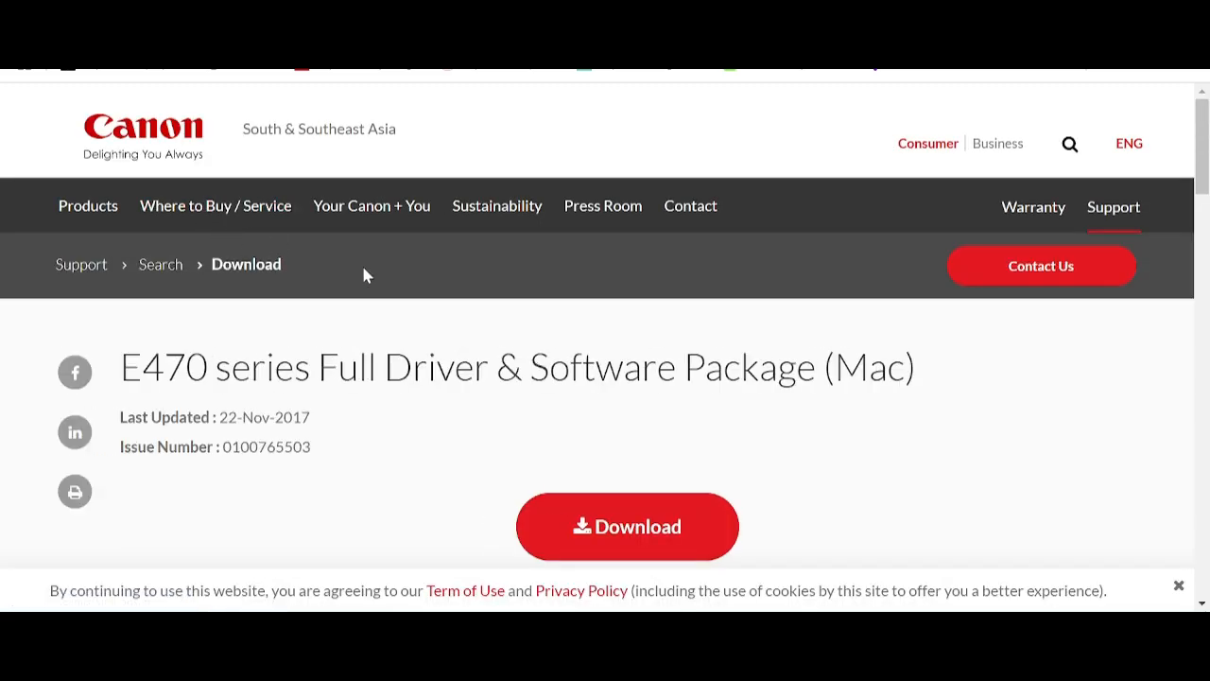
scroll(down, 3)
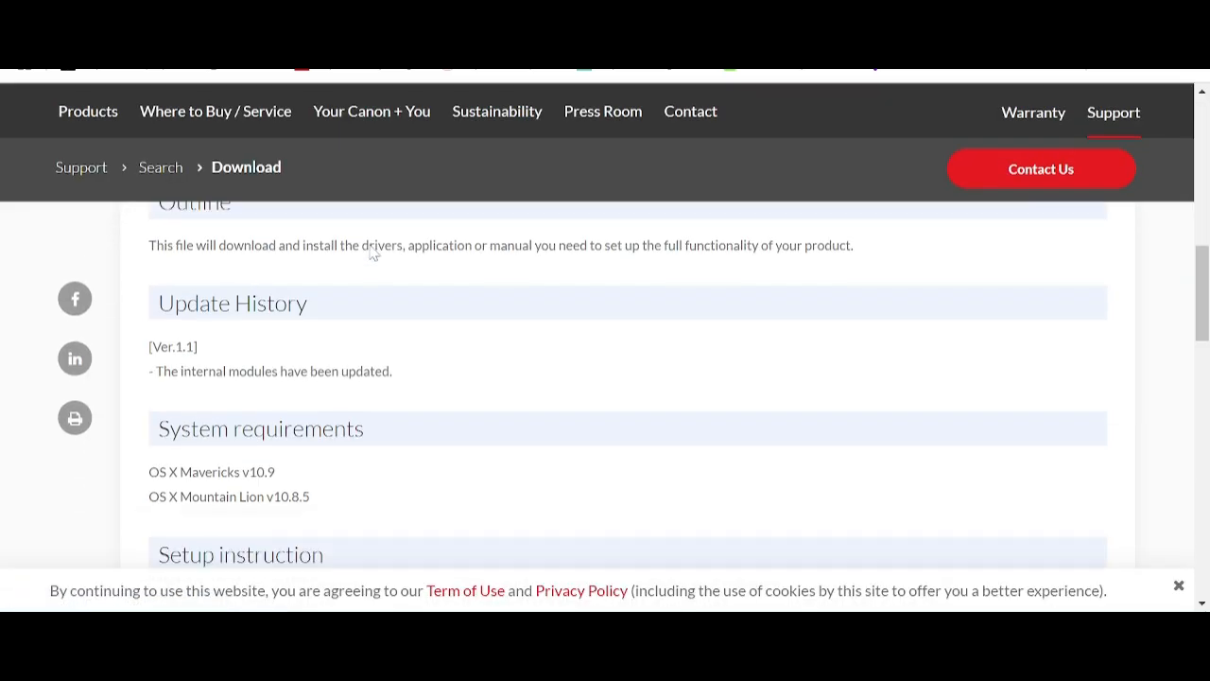
scroll(down, 3)
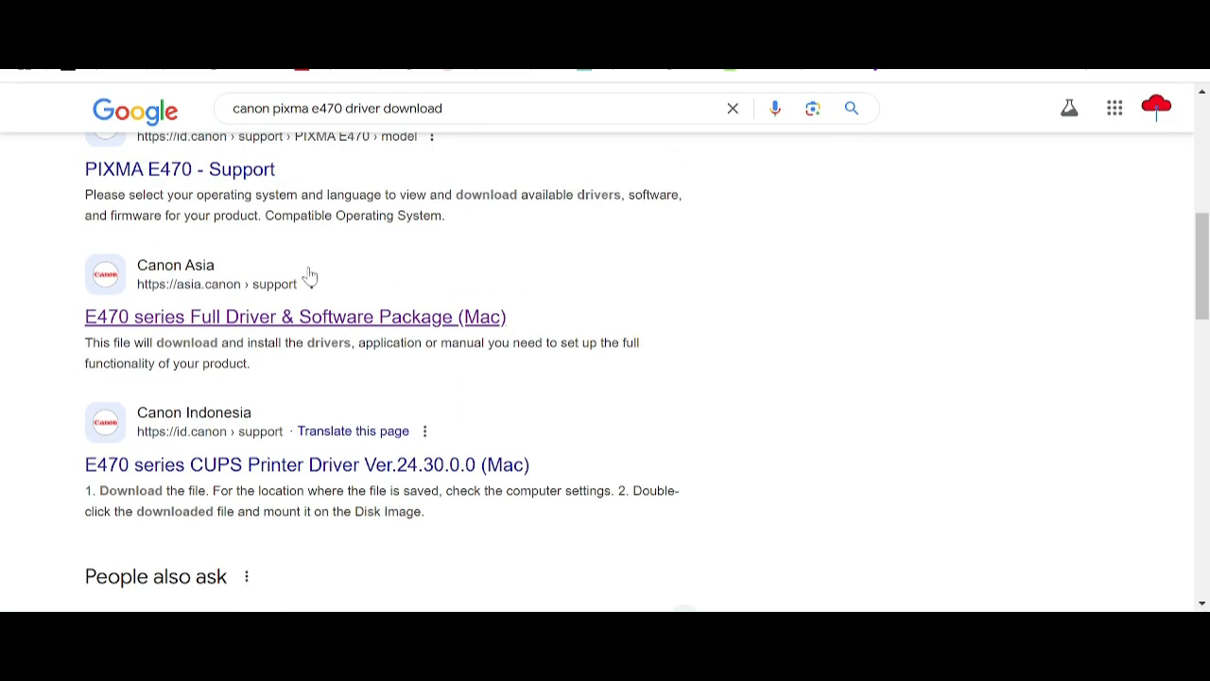
scroll(down, 3)
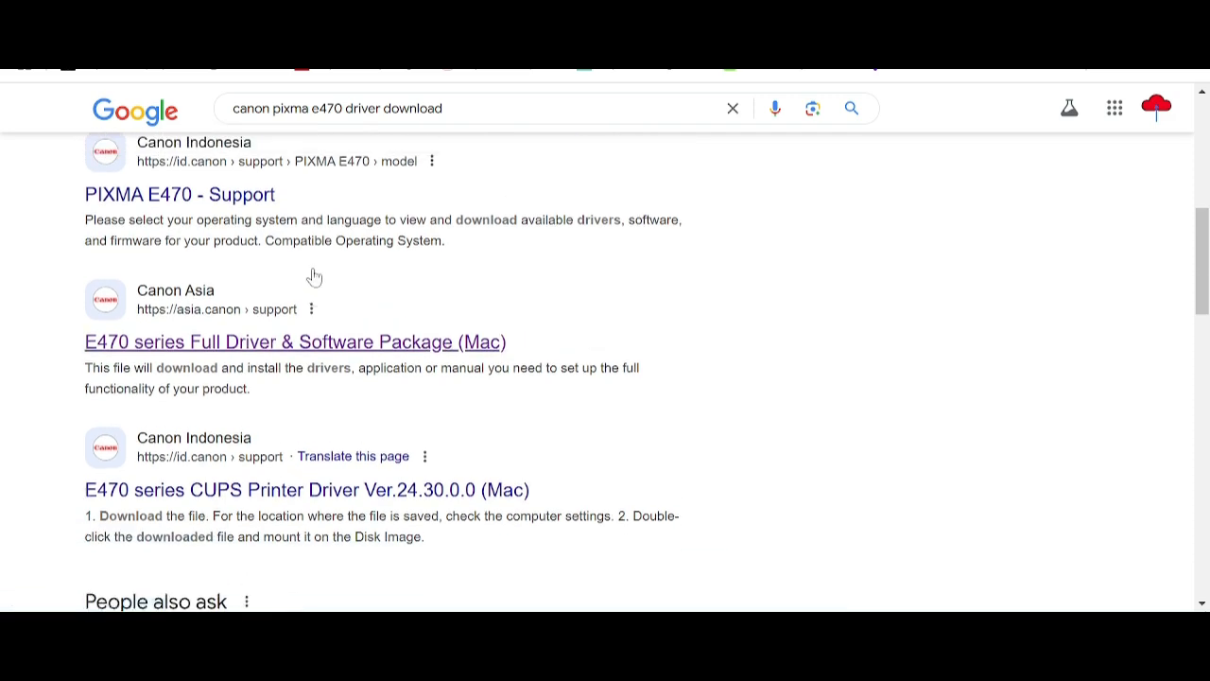
scroll(down, 3)
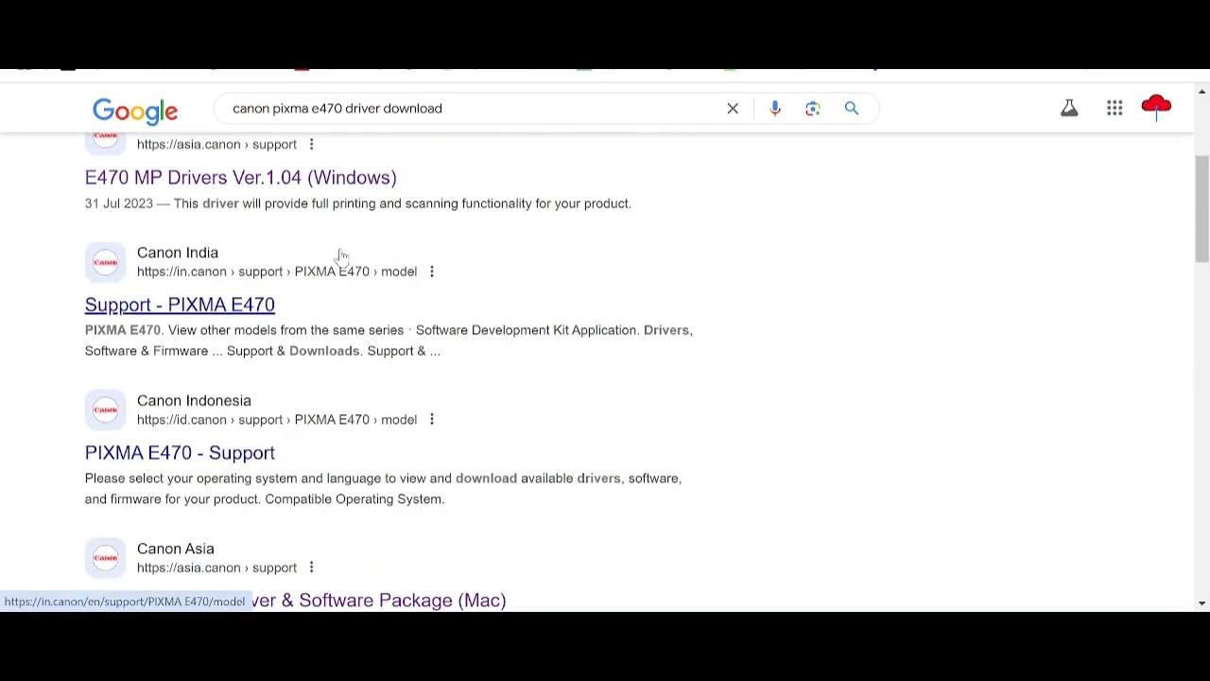
scroll(up, 3)
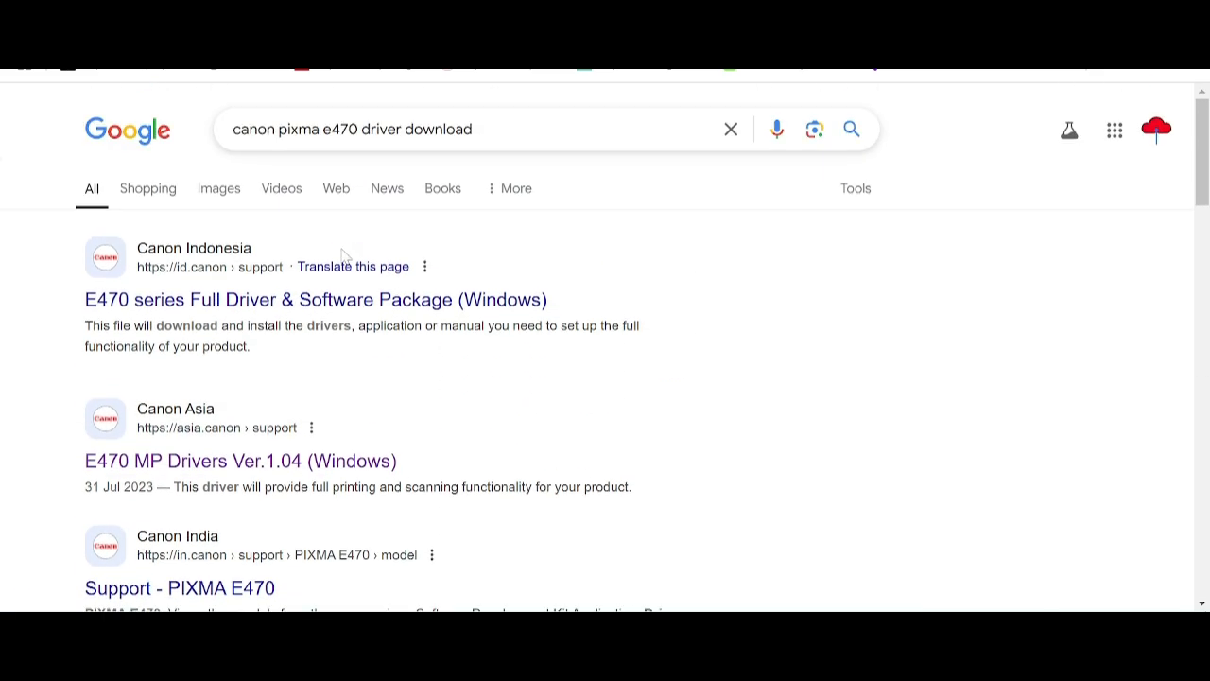
scroll(down, 3)
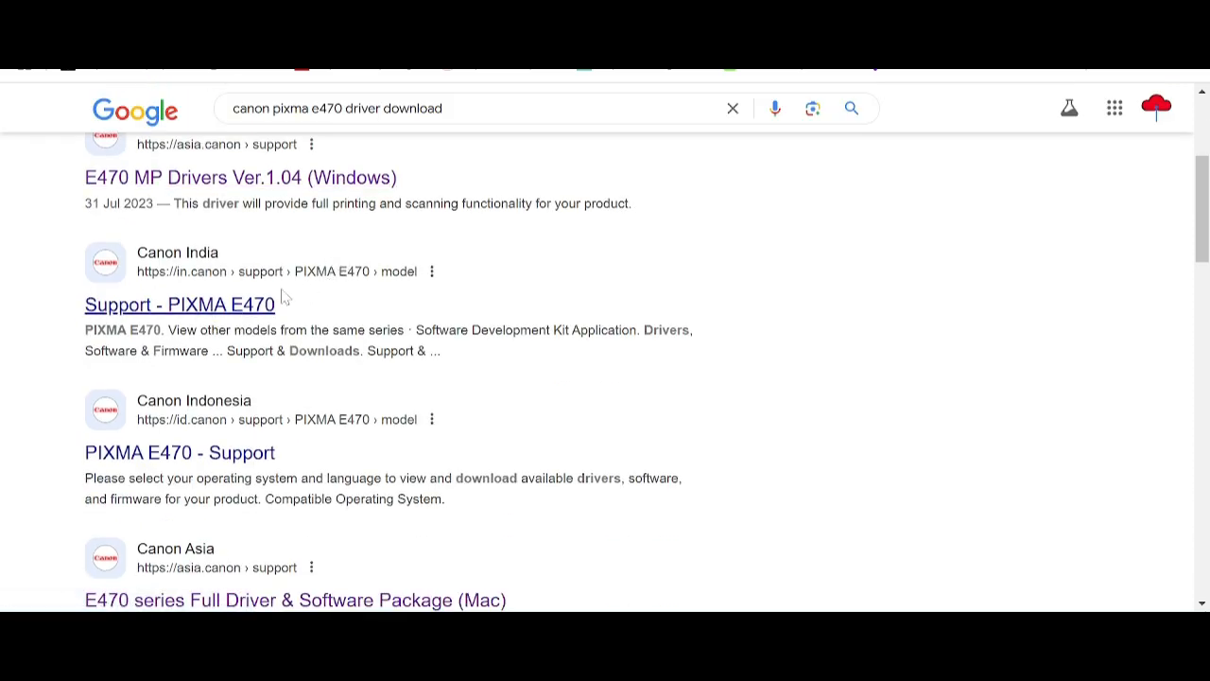
Go to the Canon India PIXMA E470 support page and reach its drivers section
click(179, 304)
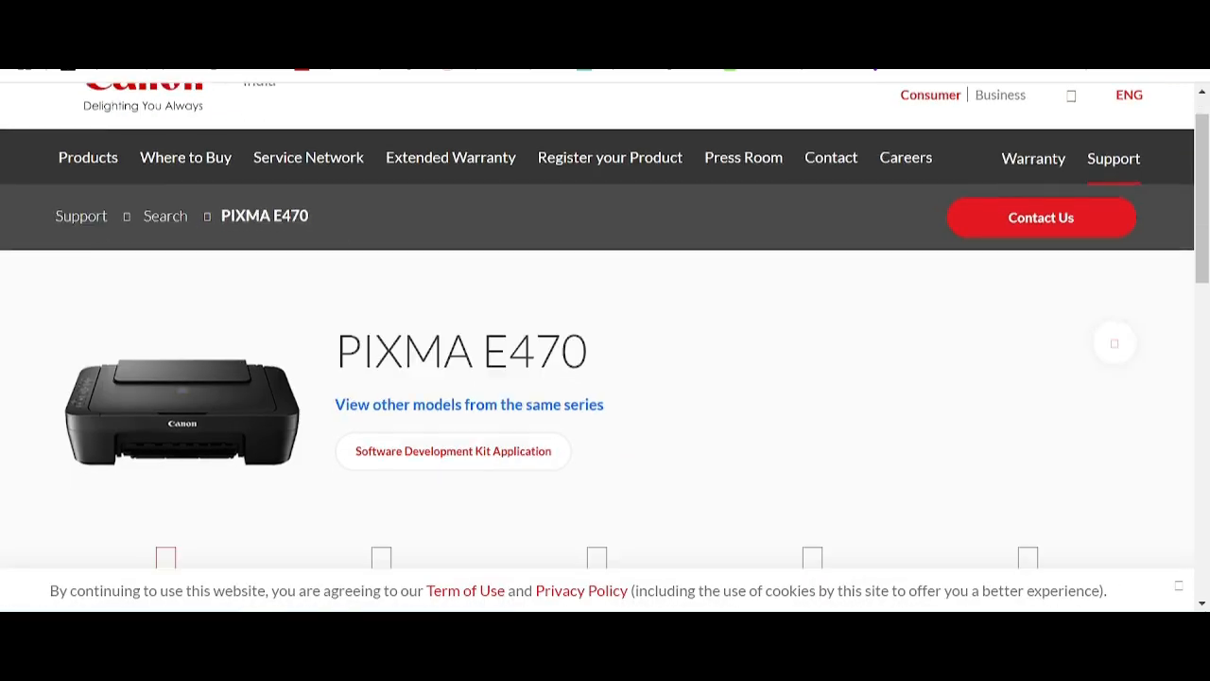
scroll(down, 3)
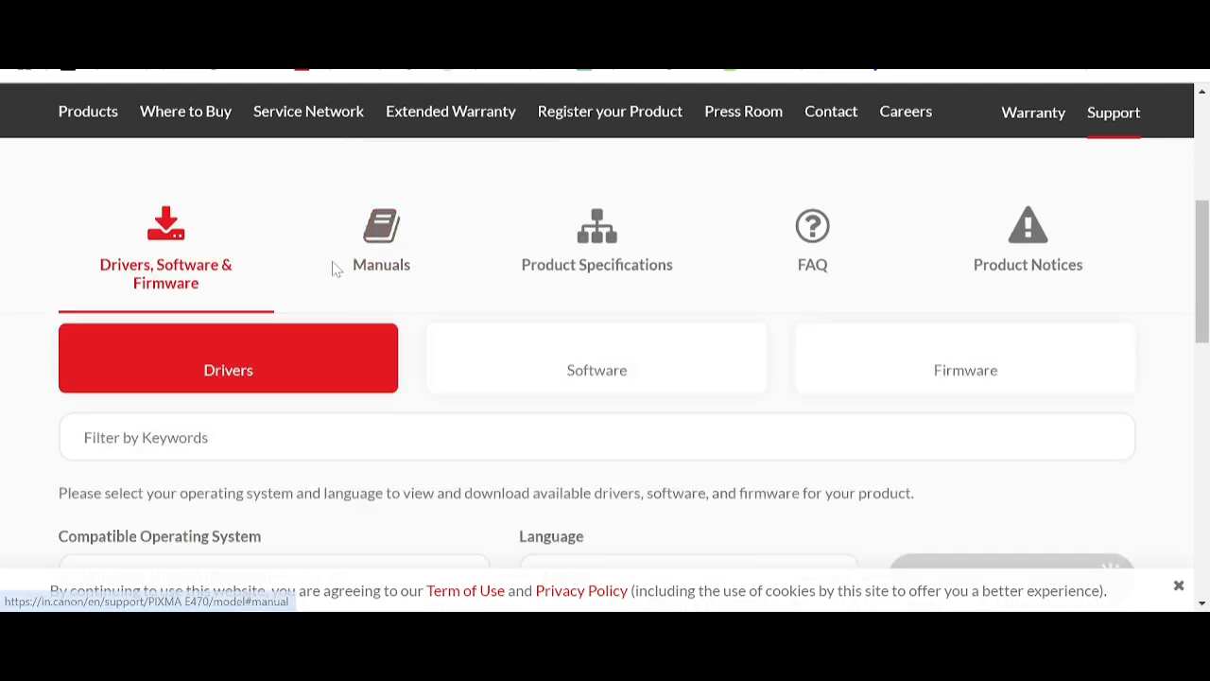
scroll(down, 3)
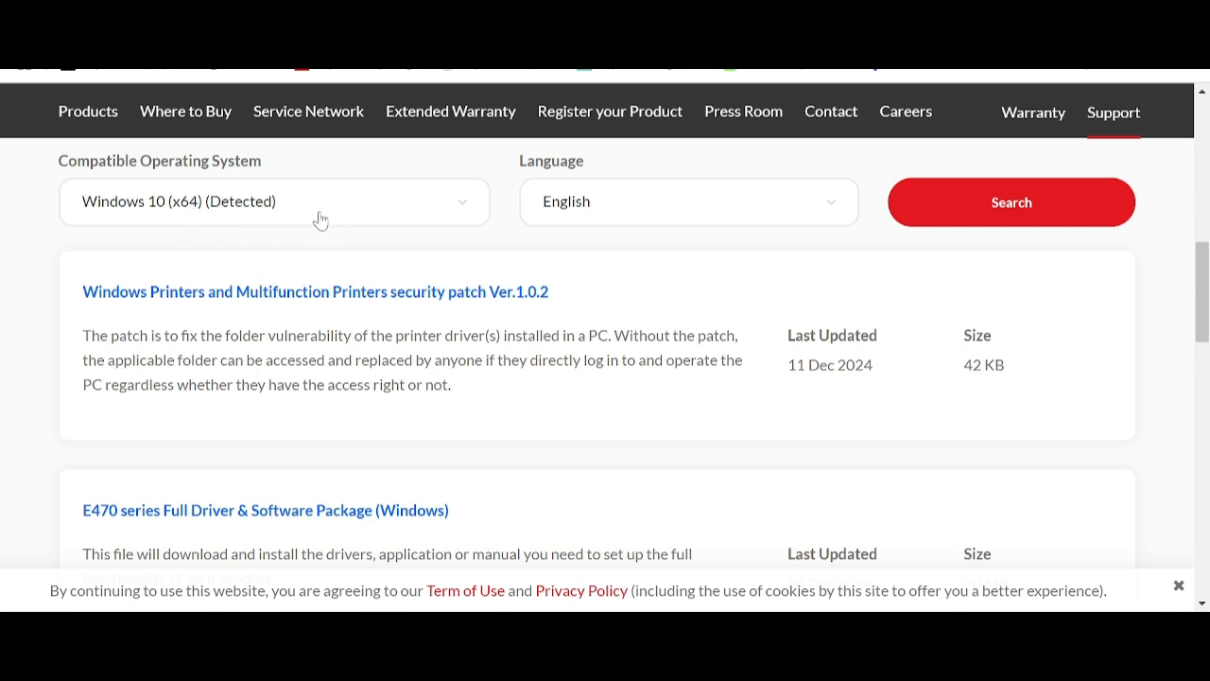
Set the Compatible Operating System filter to Windows 11
click(272, 200)
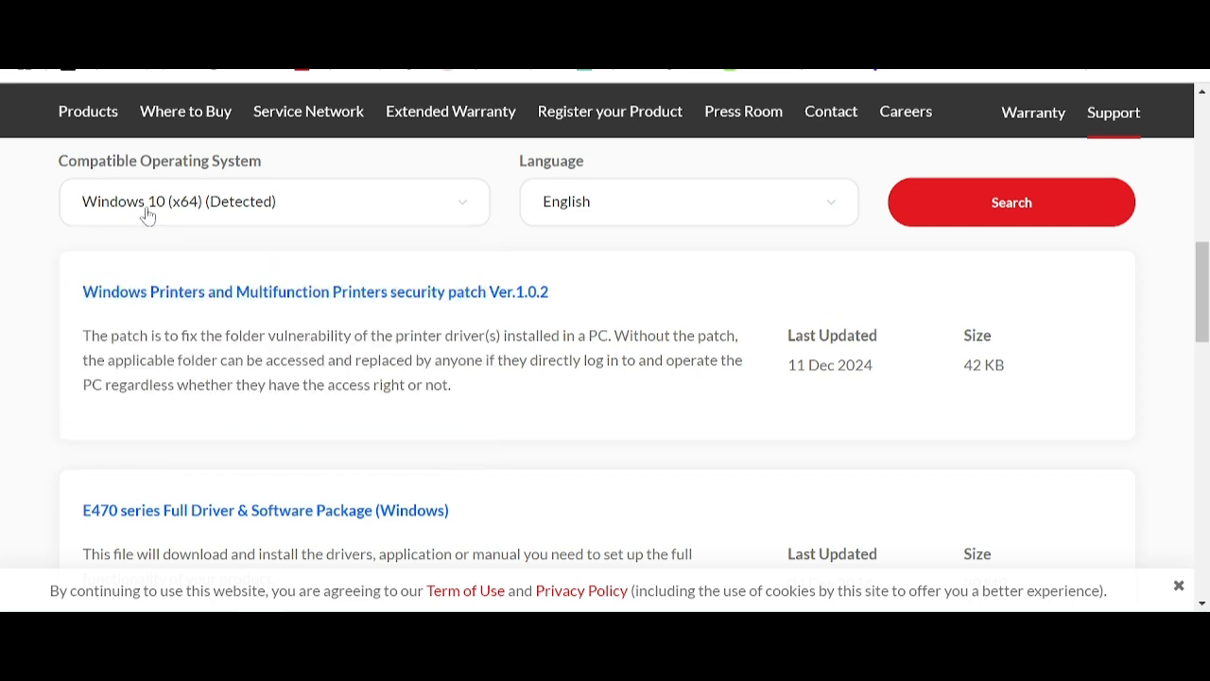
click(274, 201)
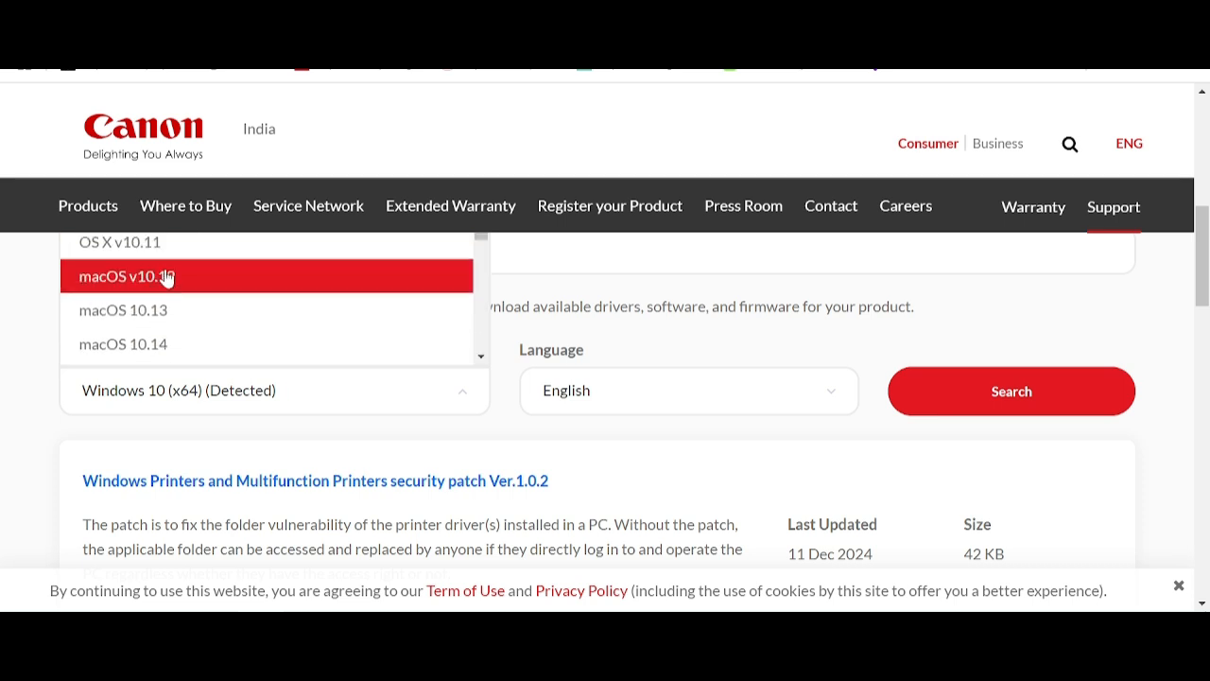
scroll(down, 3)
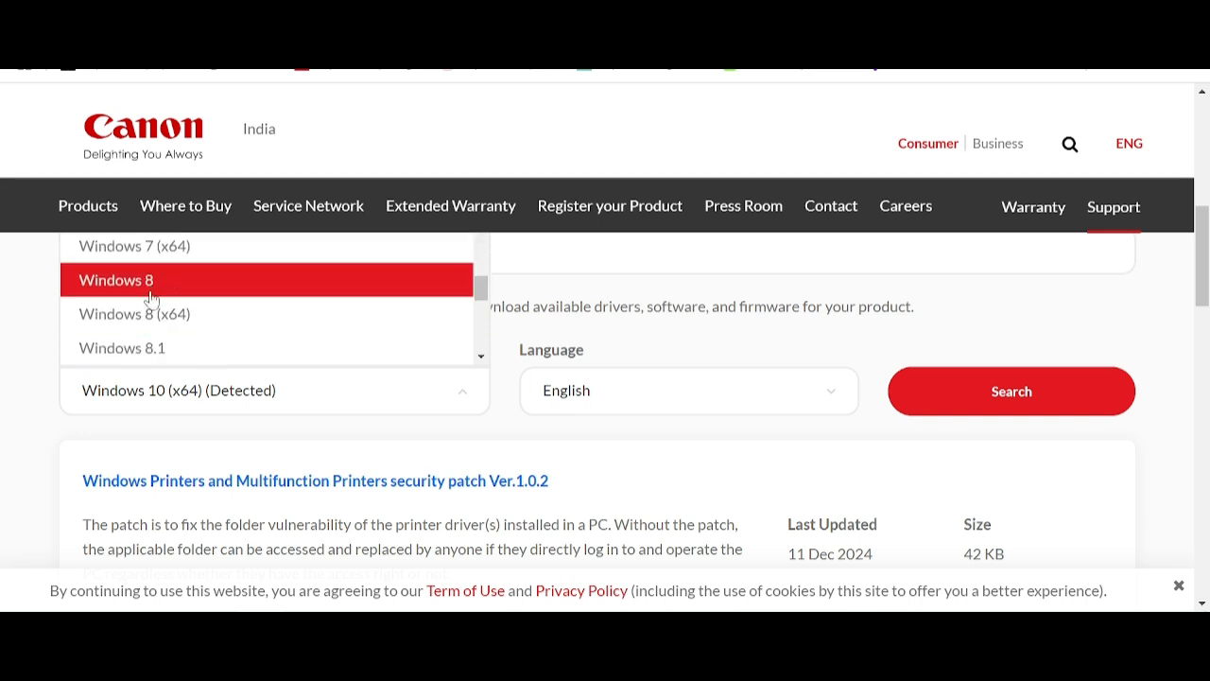
scroll(down, 3)
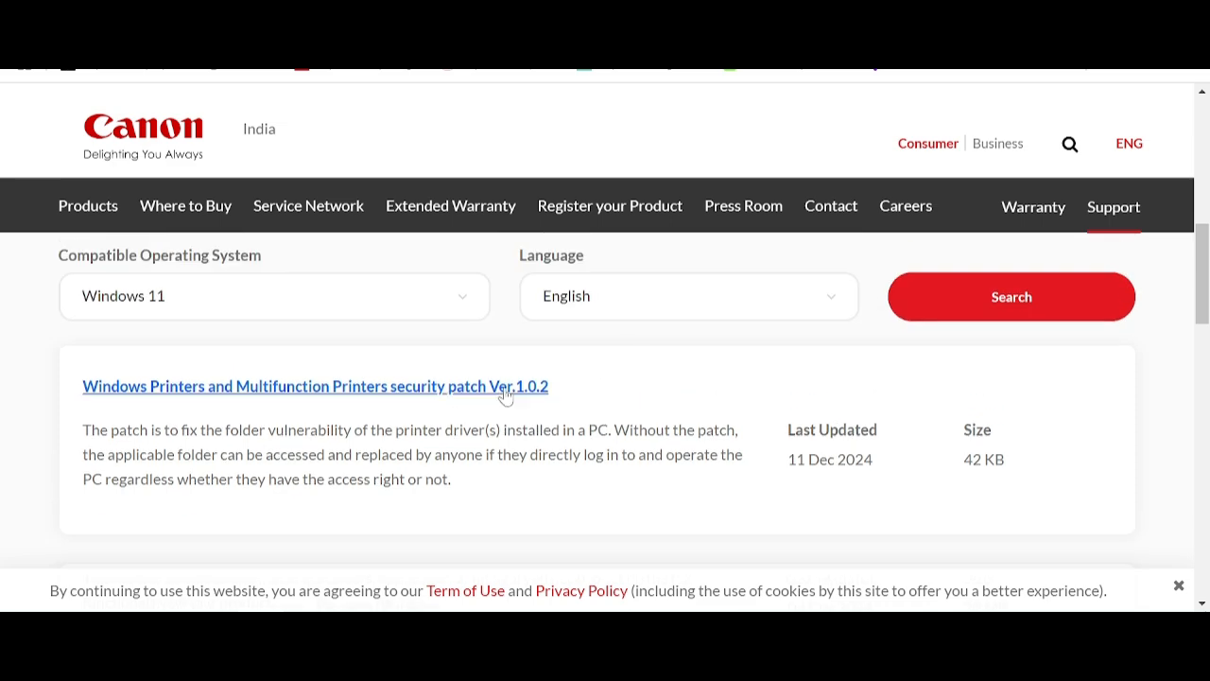
Scroll the Windows 11 download list to locate the E470 series Full Driver & Software Package
scroll(down, 3)
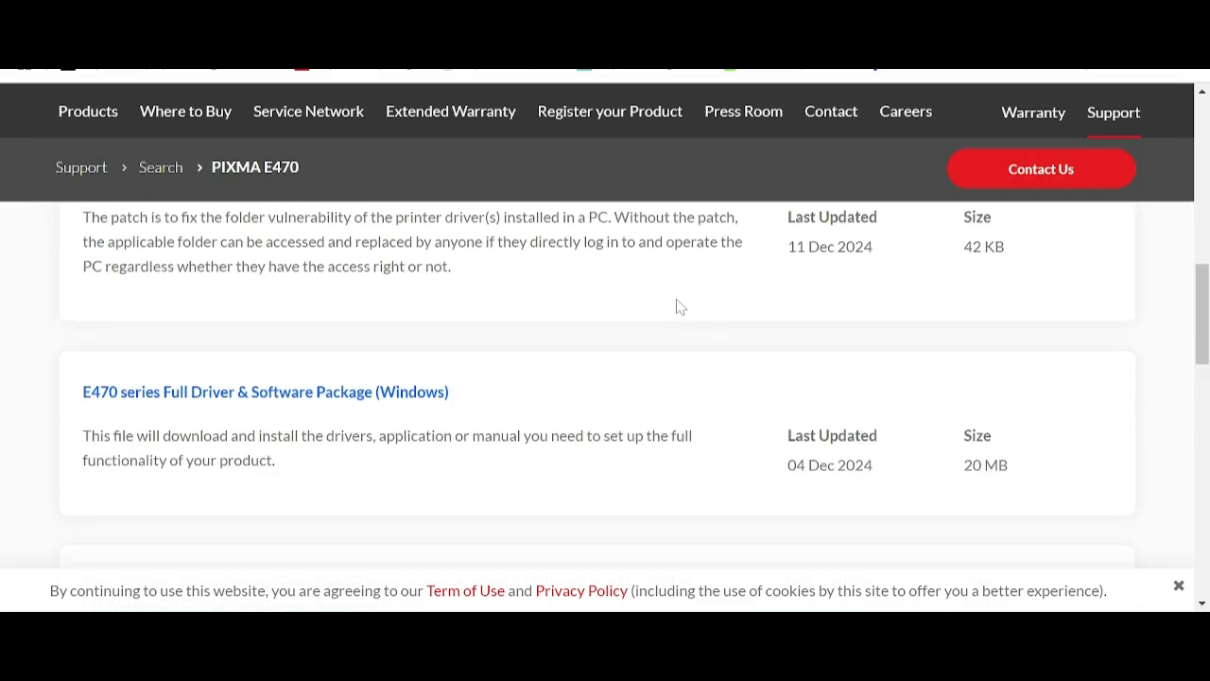
scroll(down, 3)
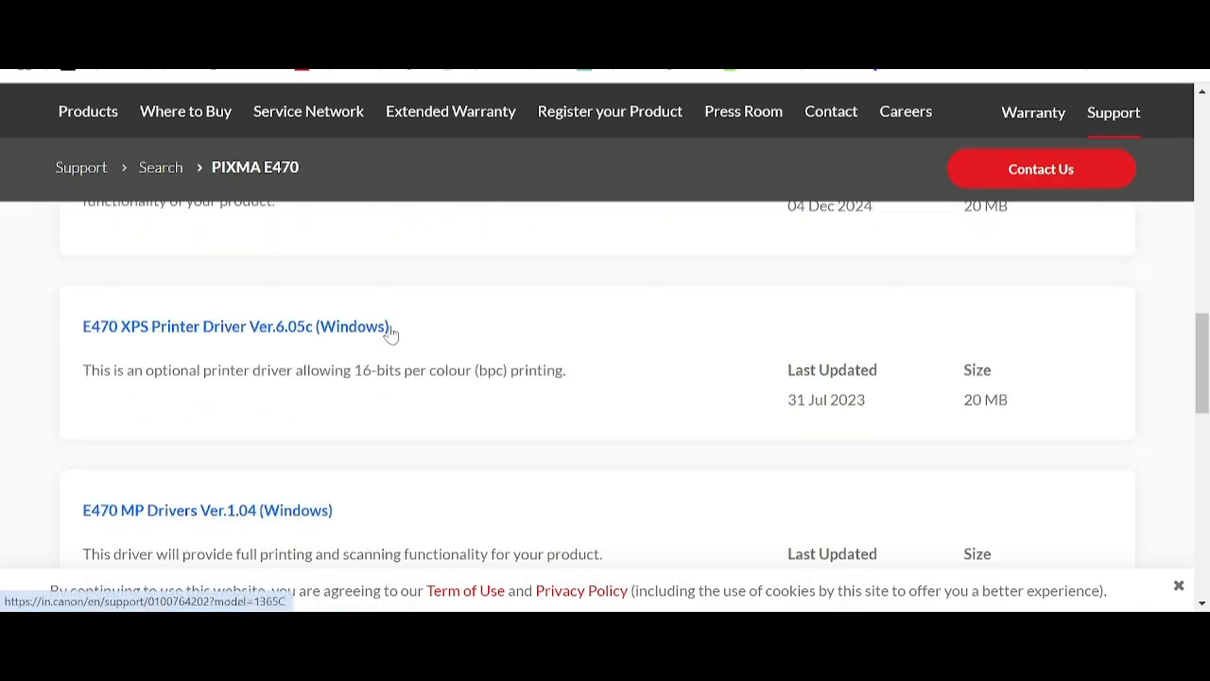
mouse_move(159, 355)
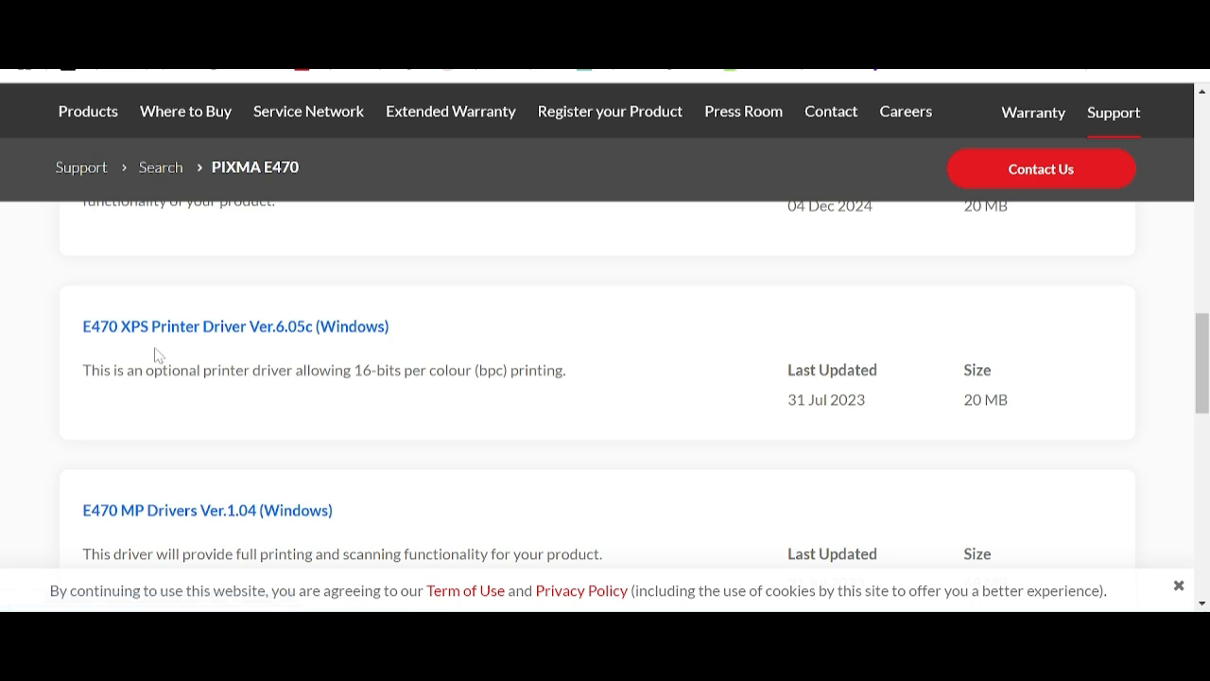
scroll(down, 3)
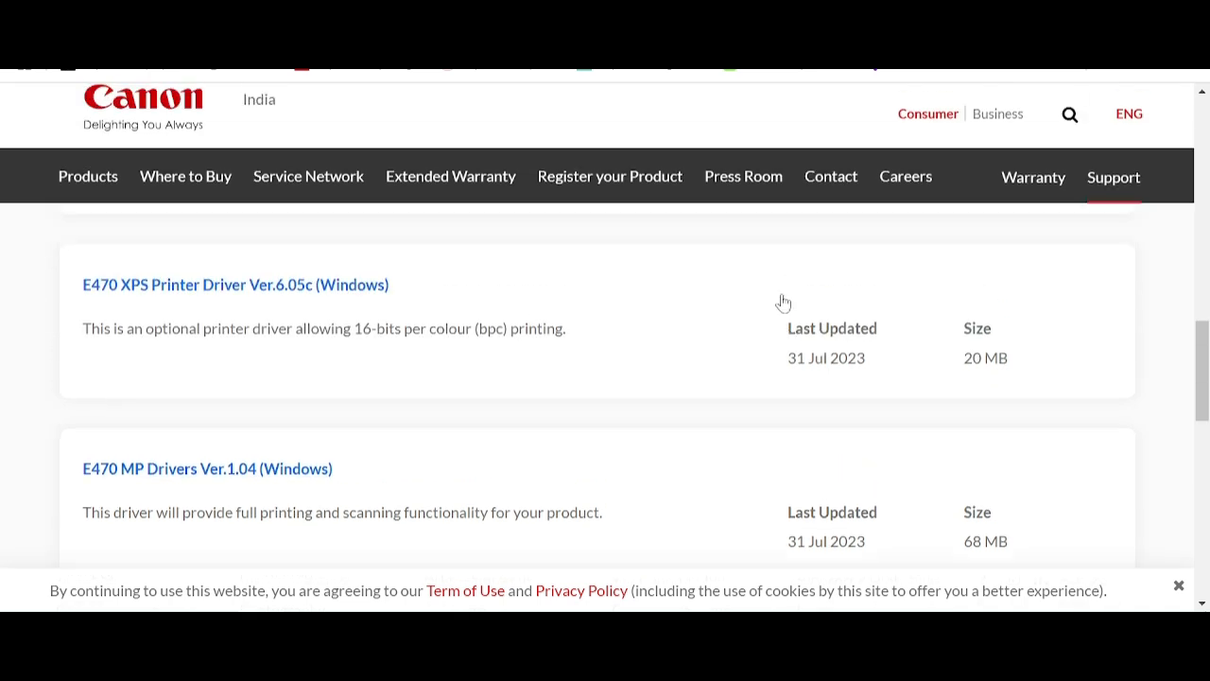
scroll(up, 3)
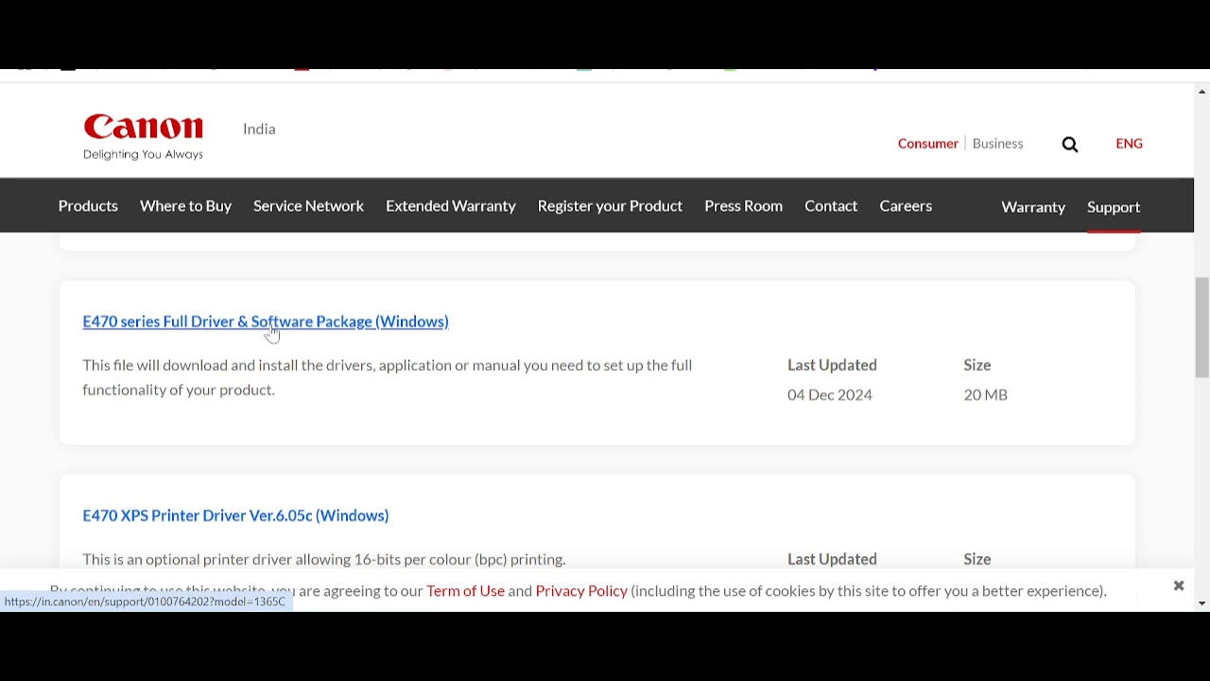
mouse_move(317, 357)
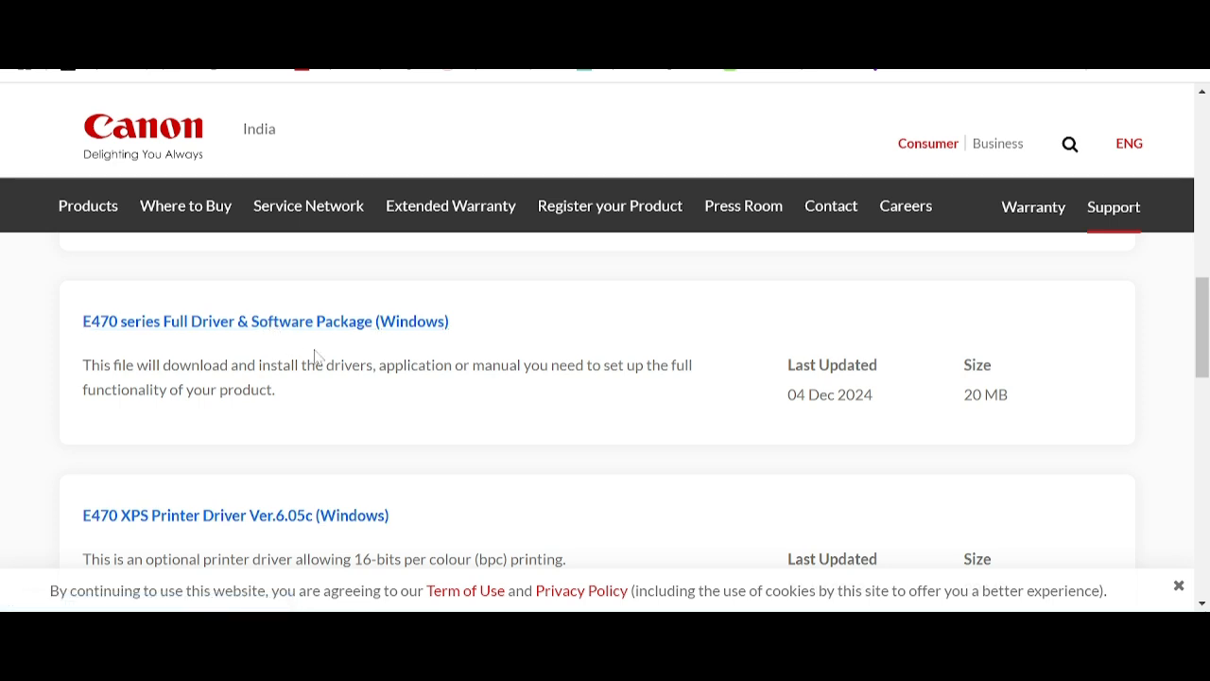
mouse_move(306, 348)
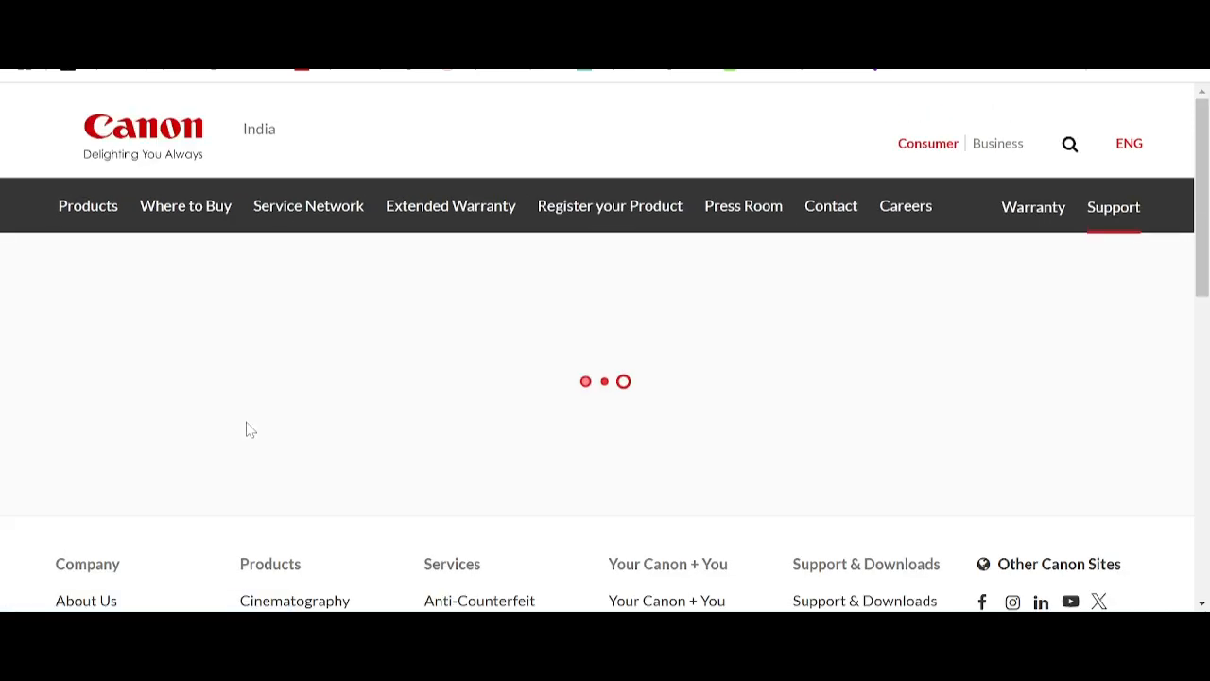
Review the package's supported operating systems, highlighting the Windows versions list
scroll(down, 3)
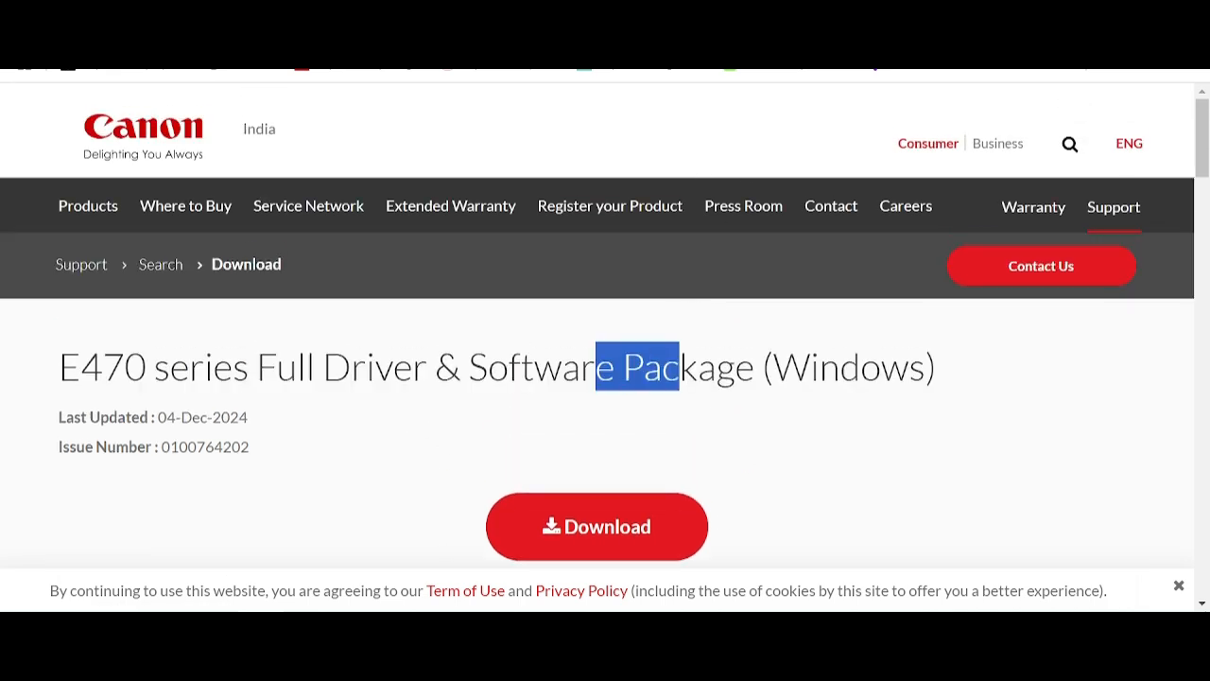
scroll(down, 3)
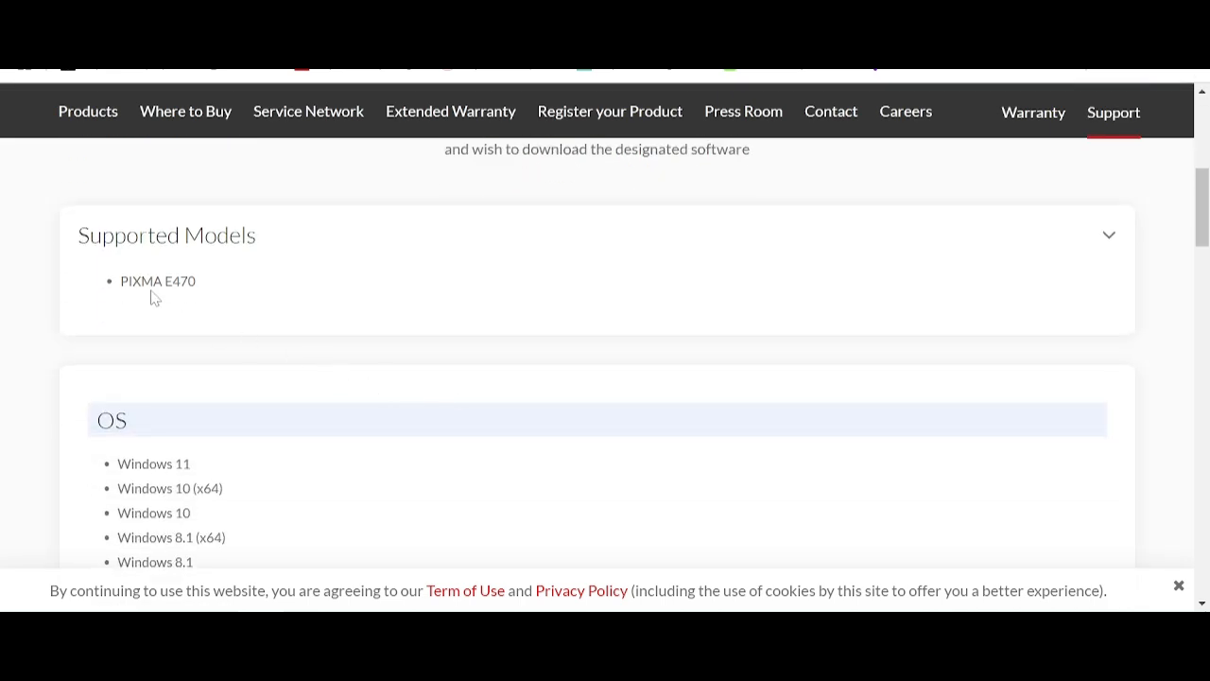
scroll(down, 3)
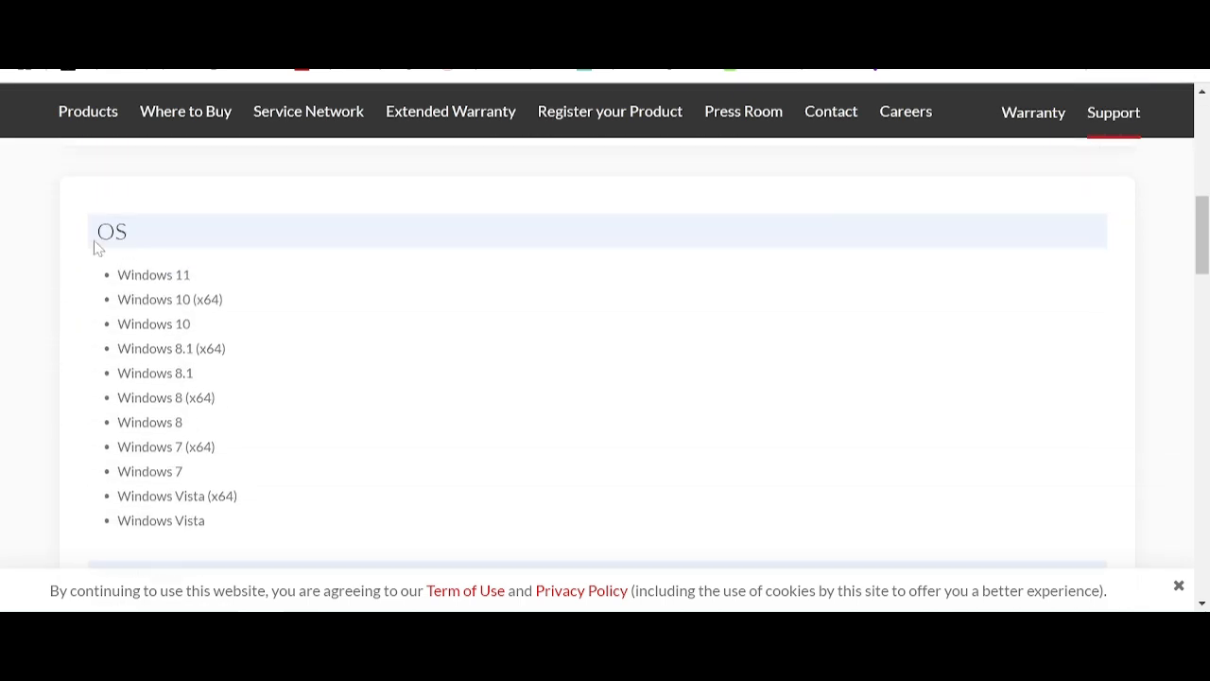
double_click(113, 230)
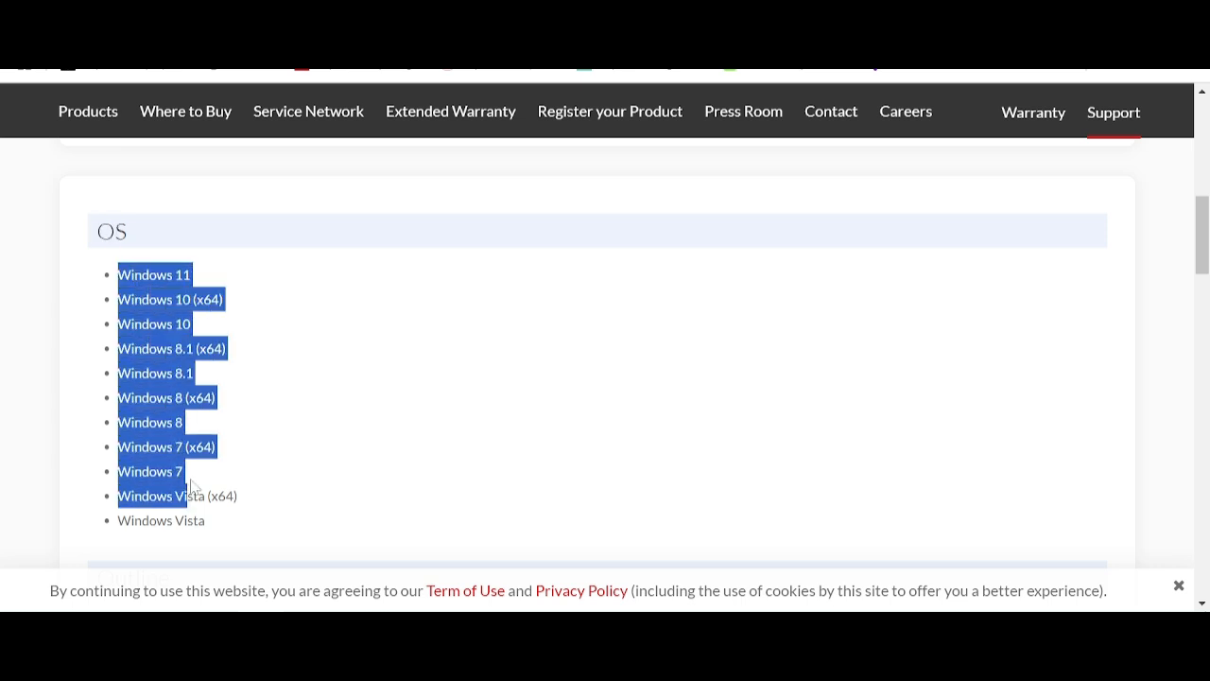
Review the system requirements, setup instructions and file information, then return to the top
scroll(down, 3)
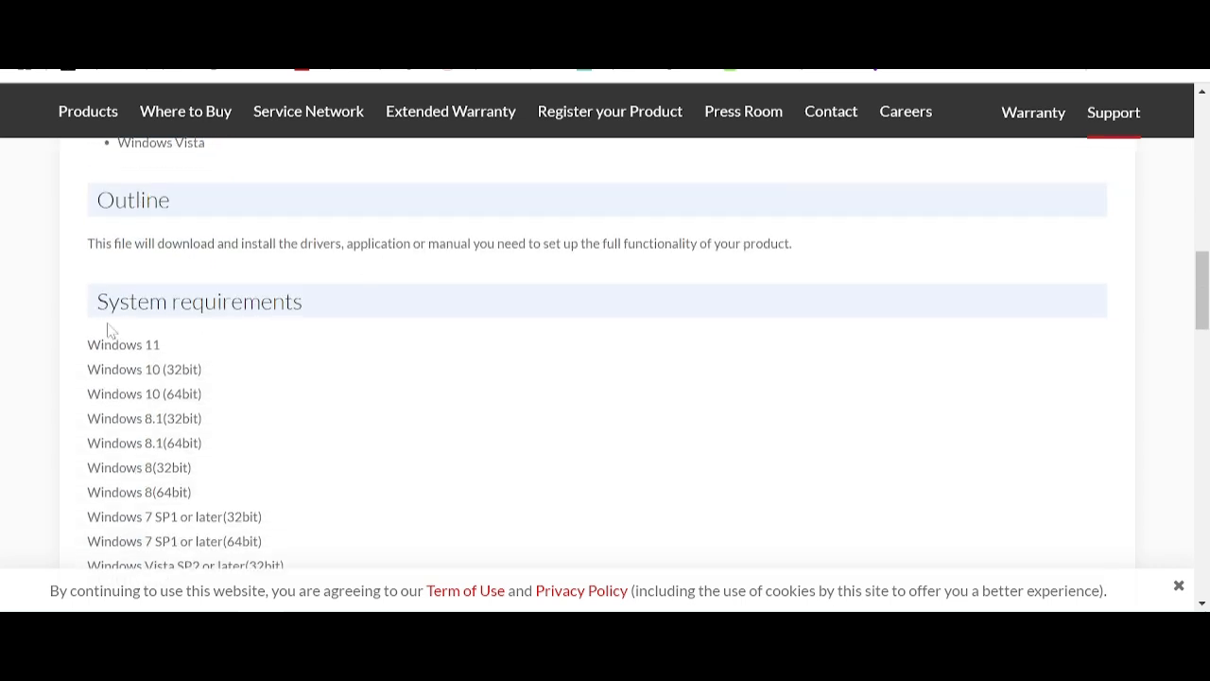
scroll(down, 3)
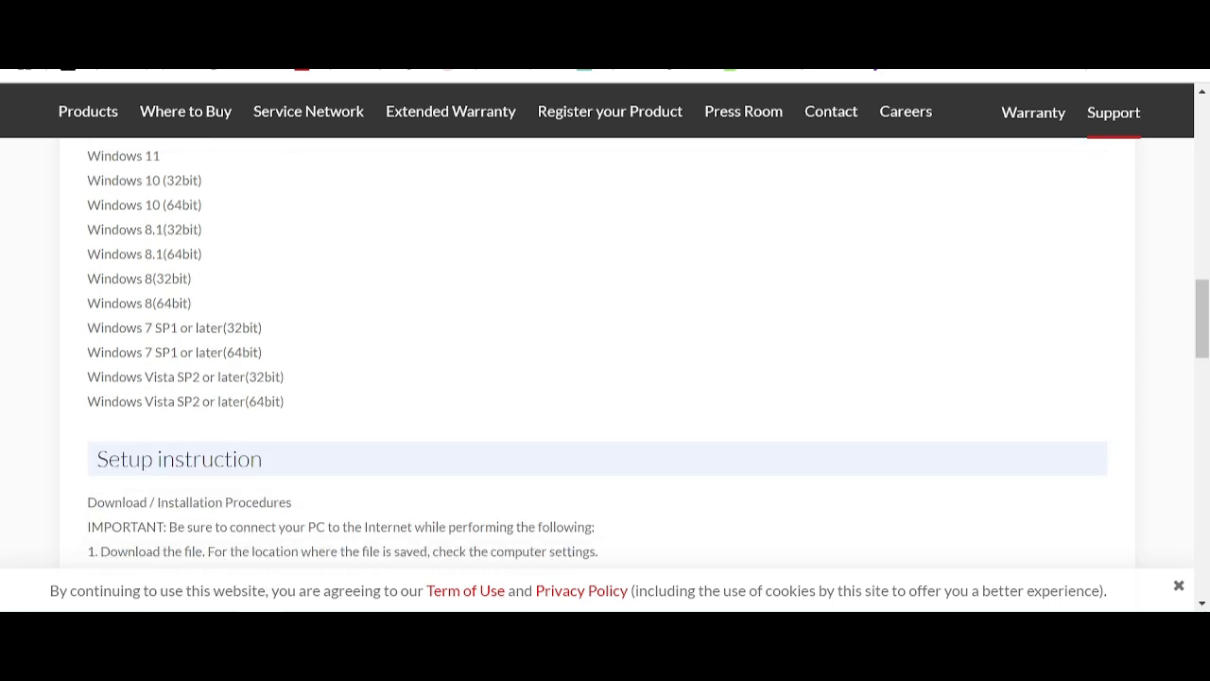
scroll(down, 3)
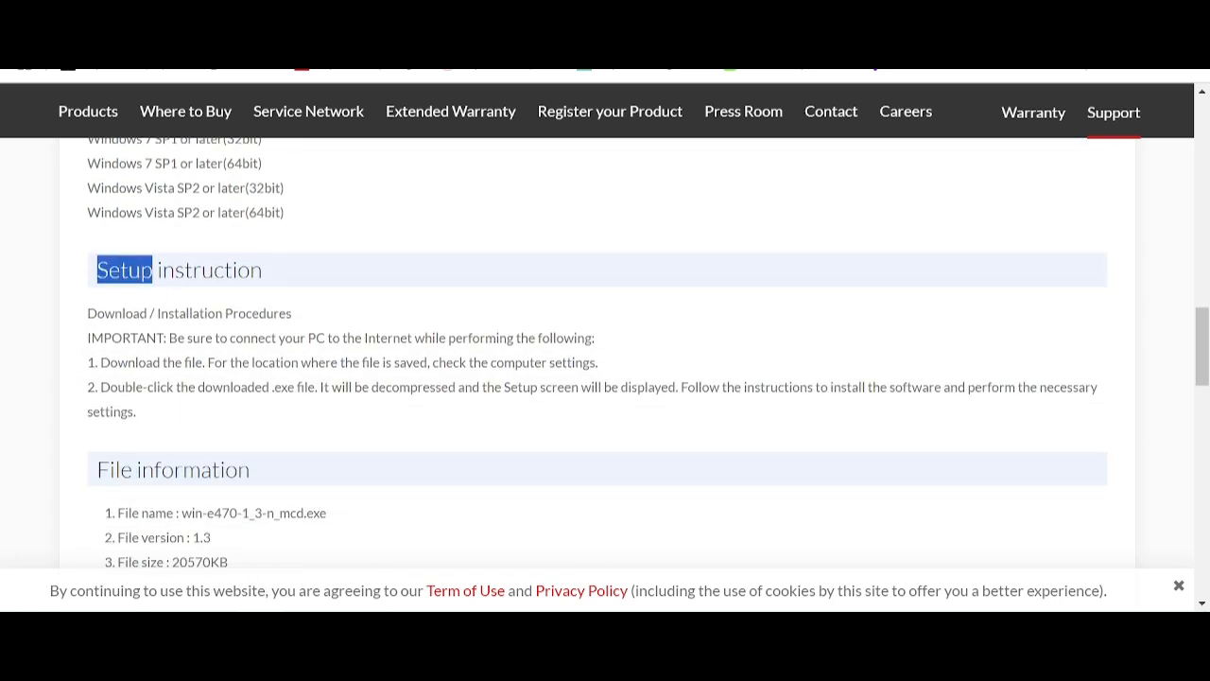
scroll(down, 3)
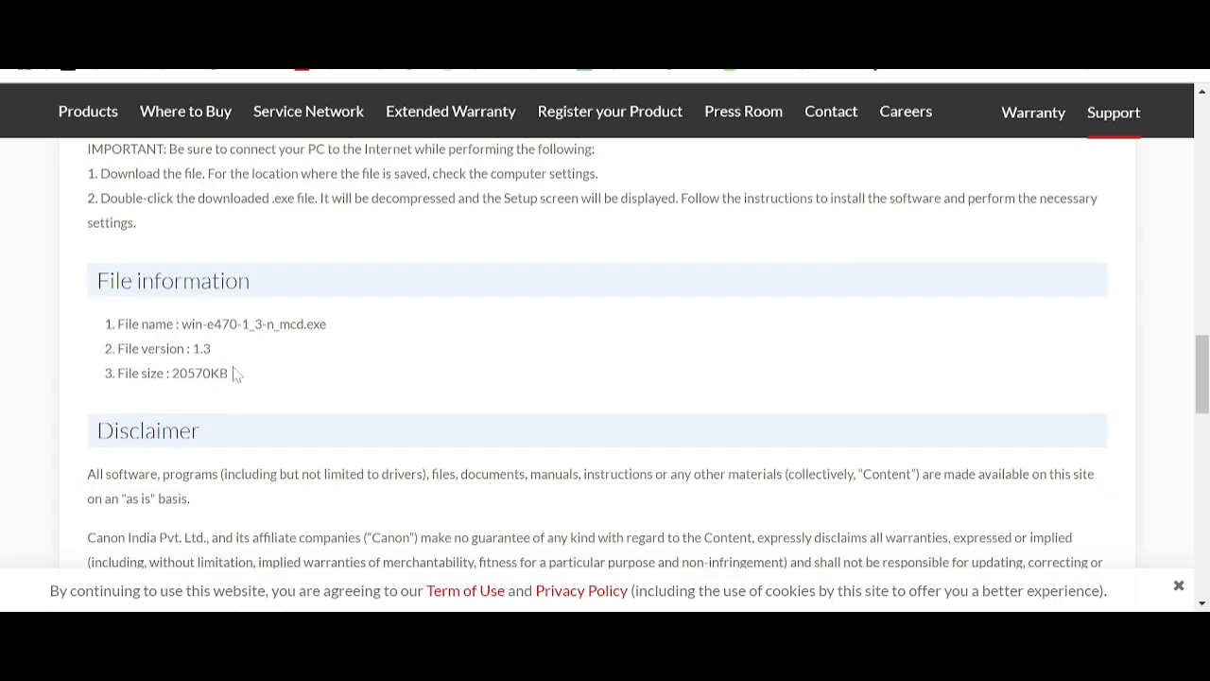
scroll(up, 3)
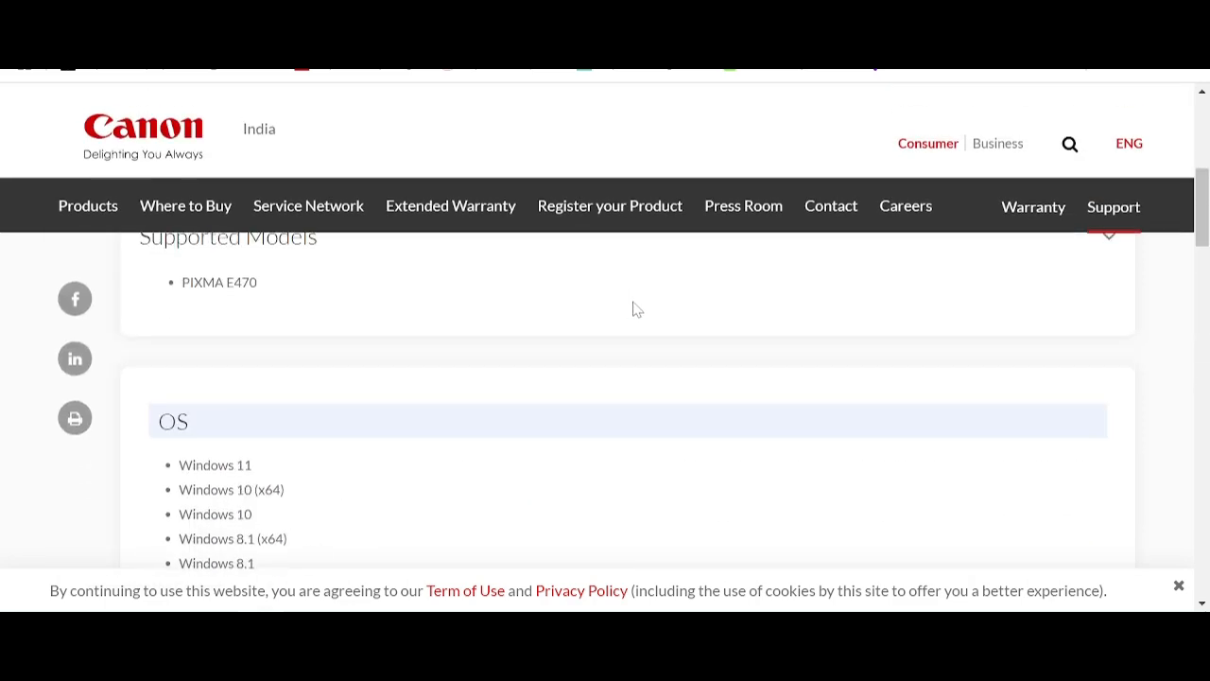
click(628, 525)
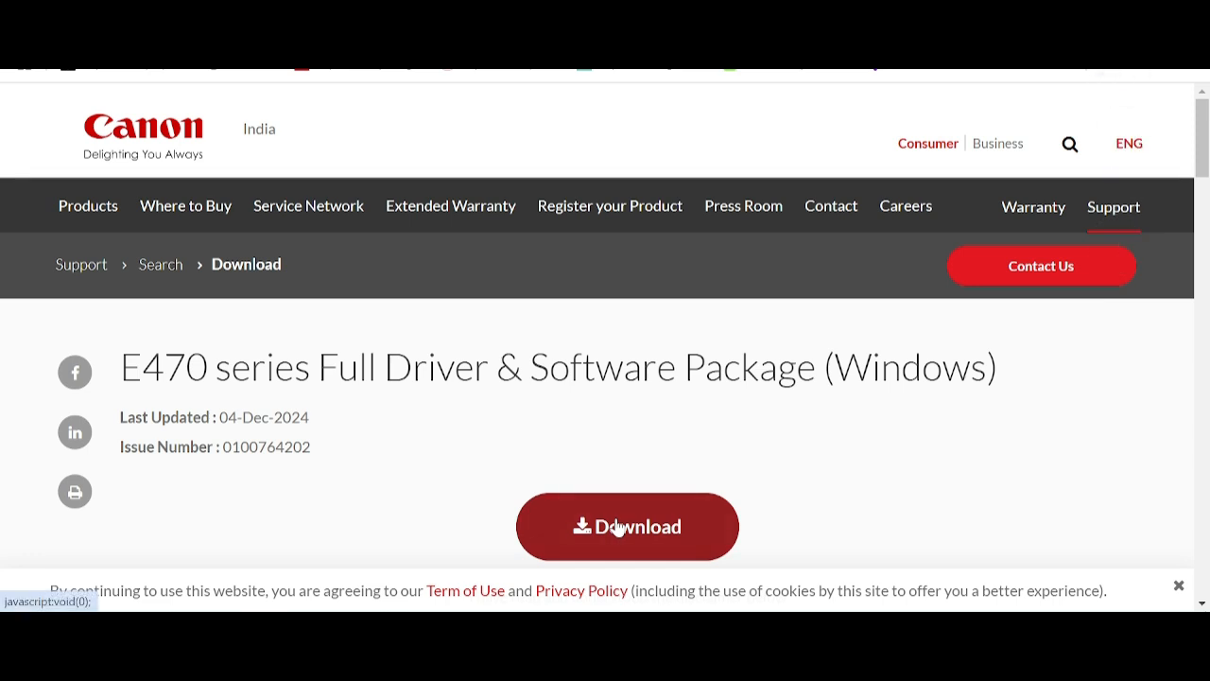
mouse_move(639, 423)
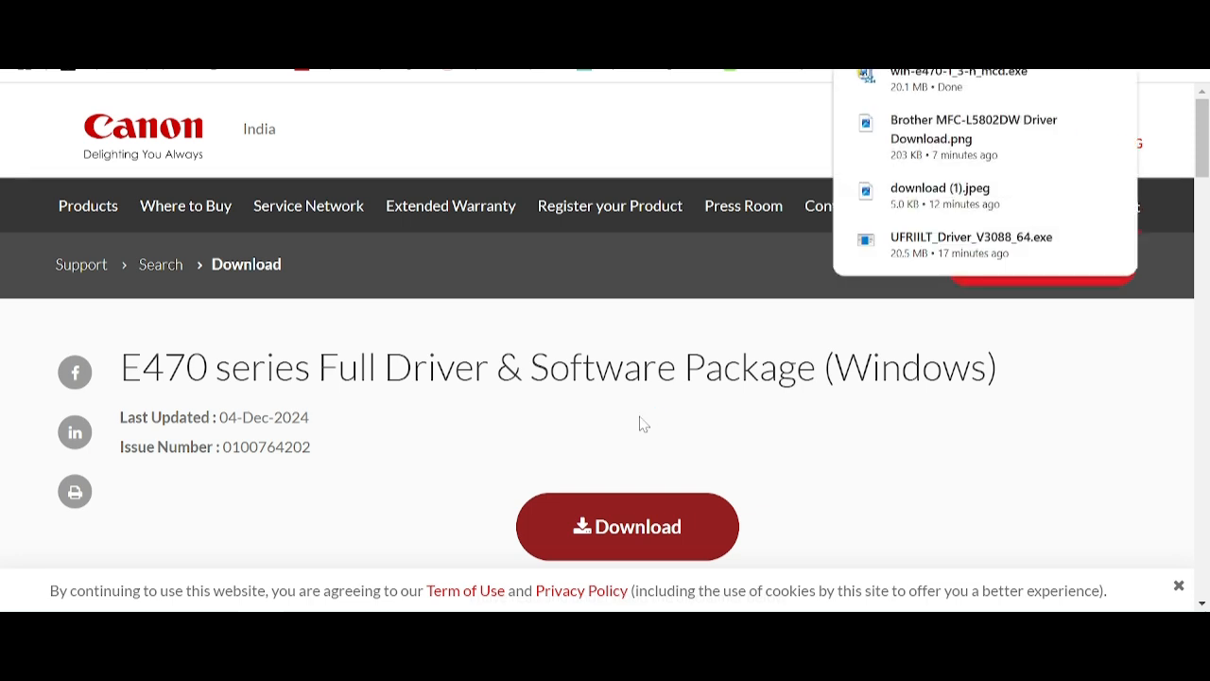
mouse_move(790, 465)
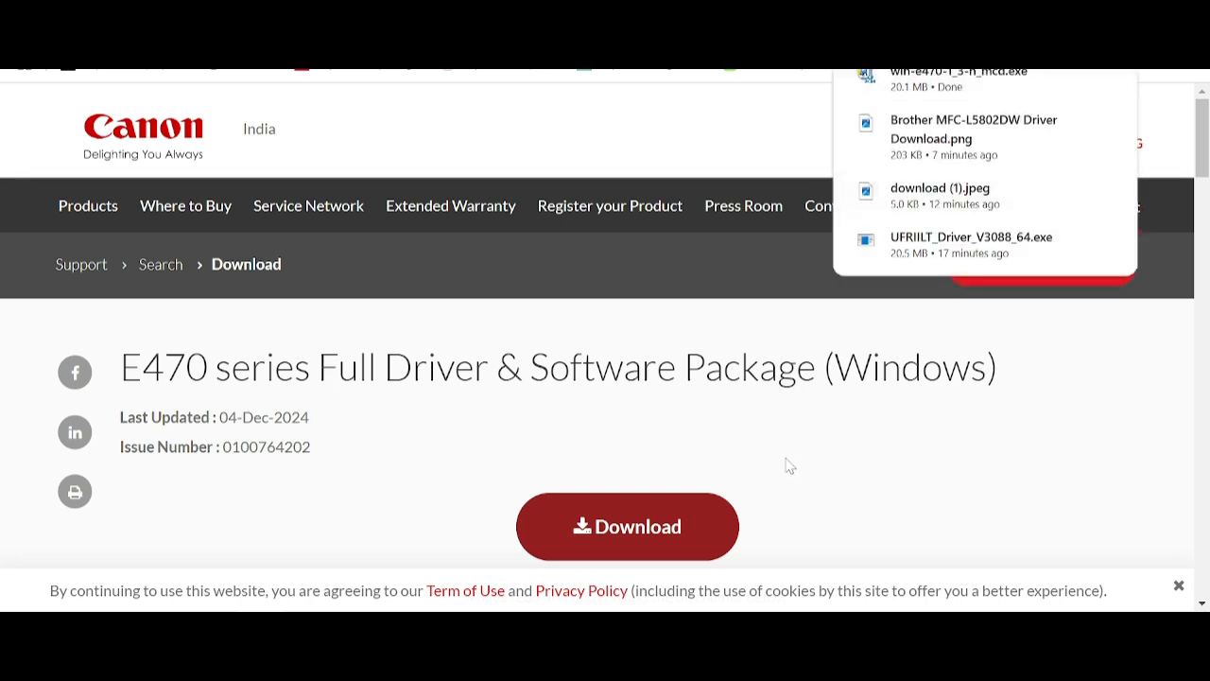